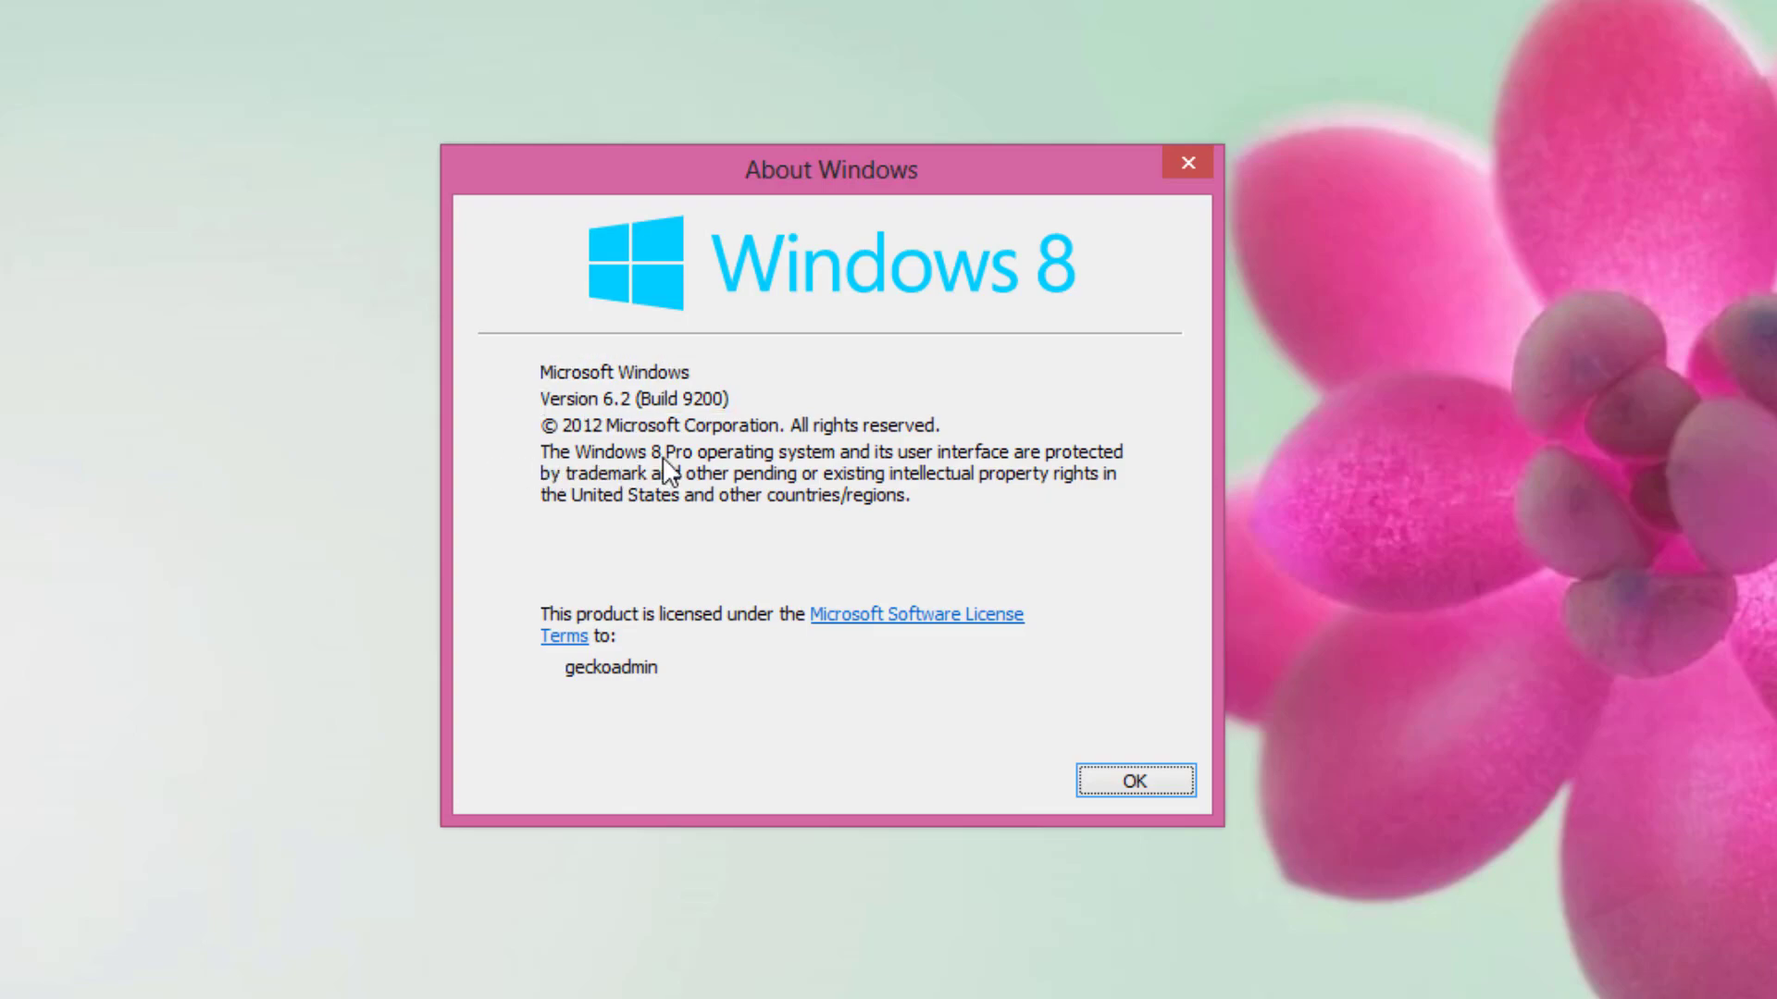
Dismiss the About Windows dialog showing version 6.2 build 9200.
left_click(1134, 781)
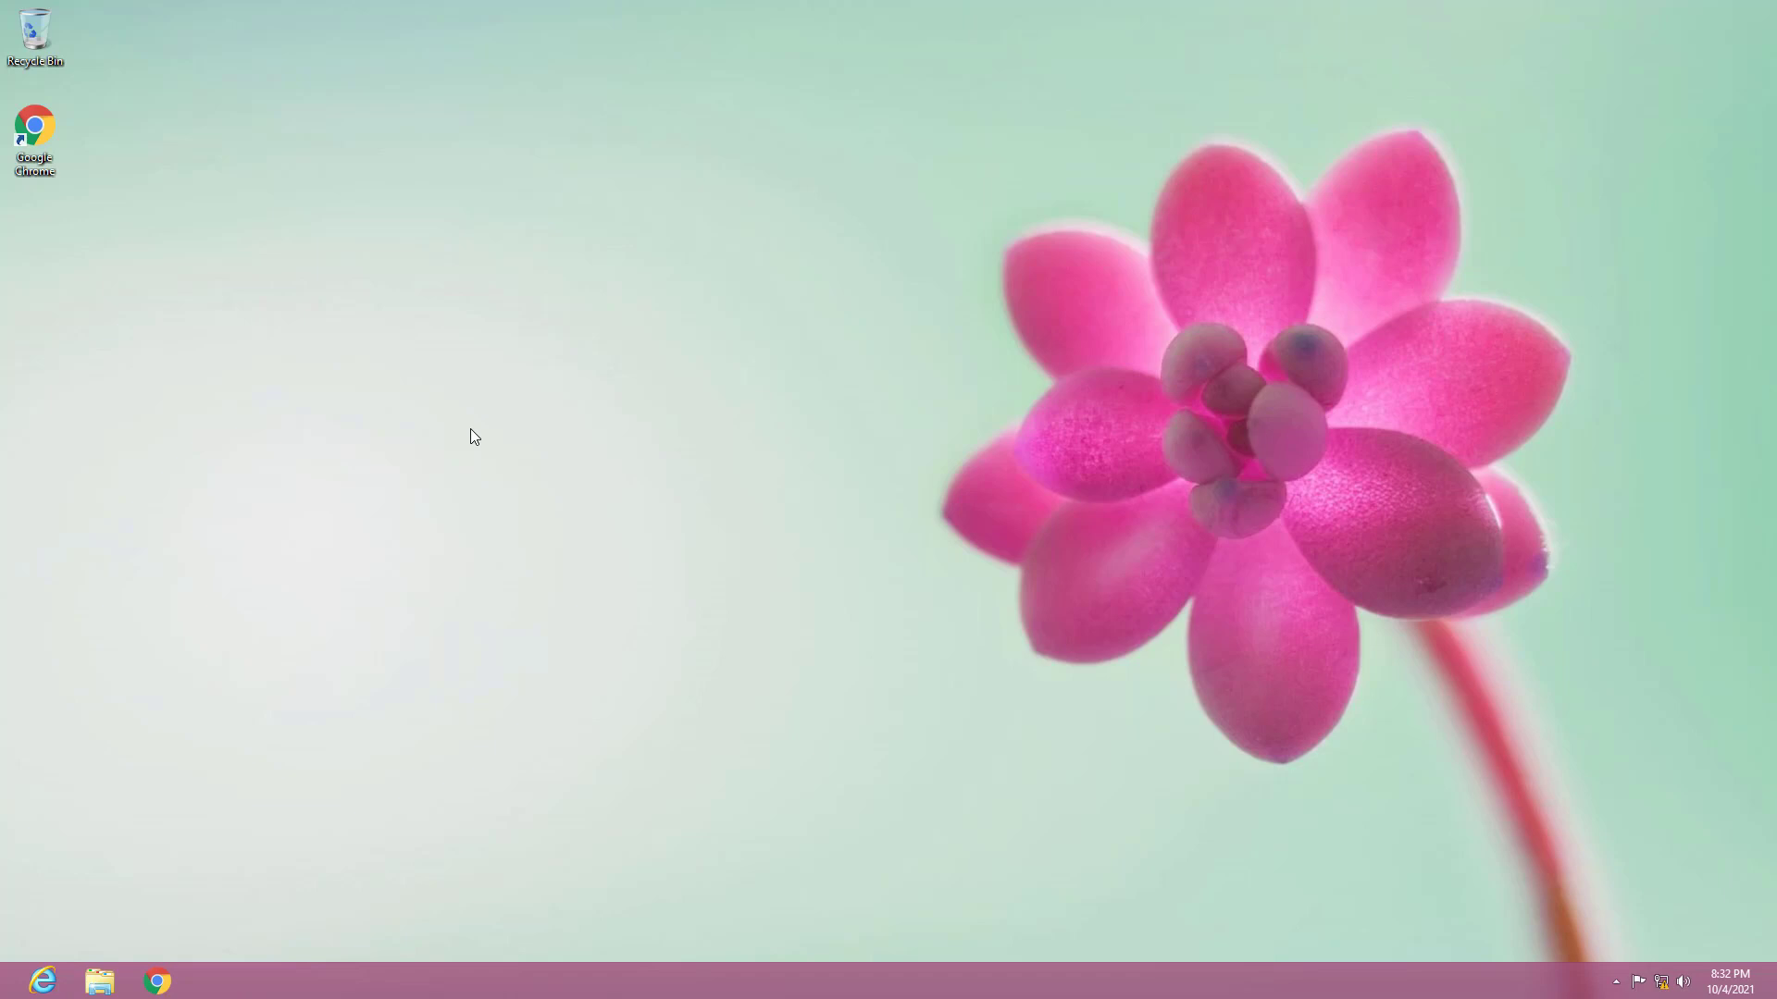
mouse_move(167, 766)
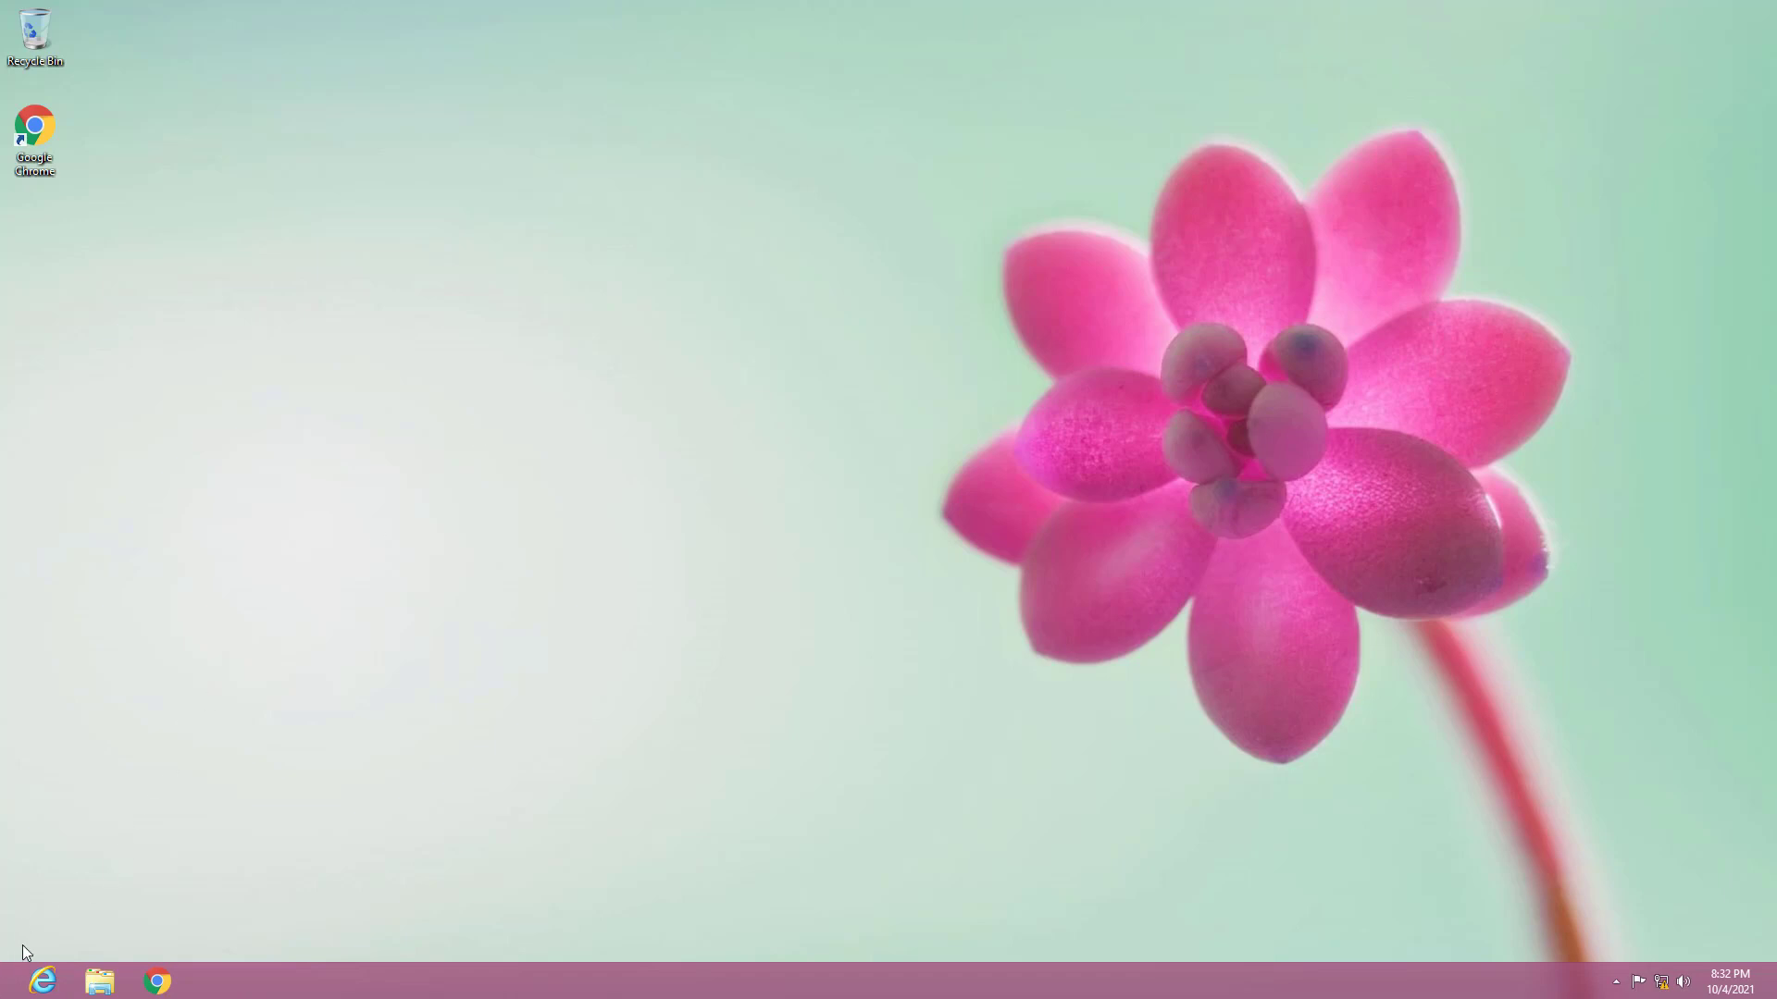
mouse_move(163, 785)
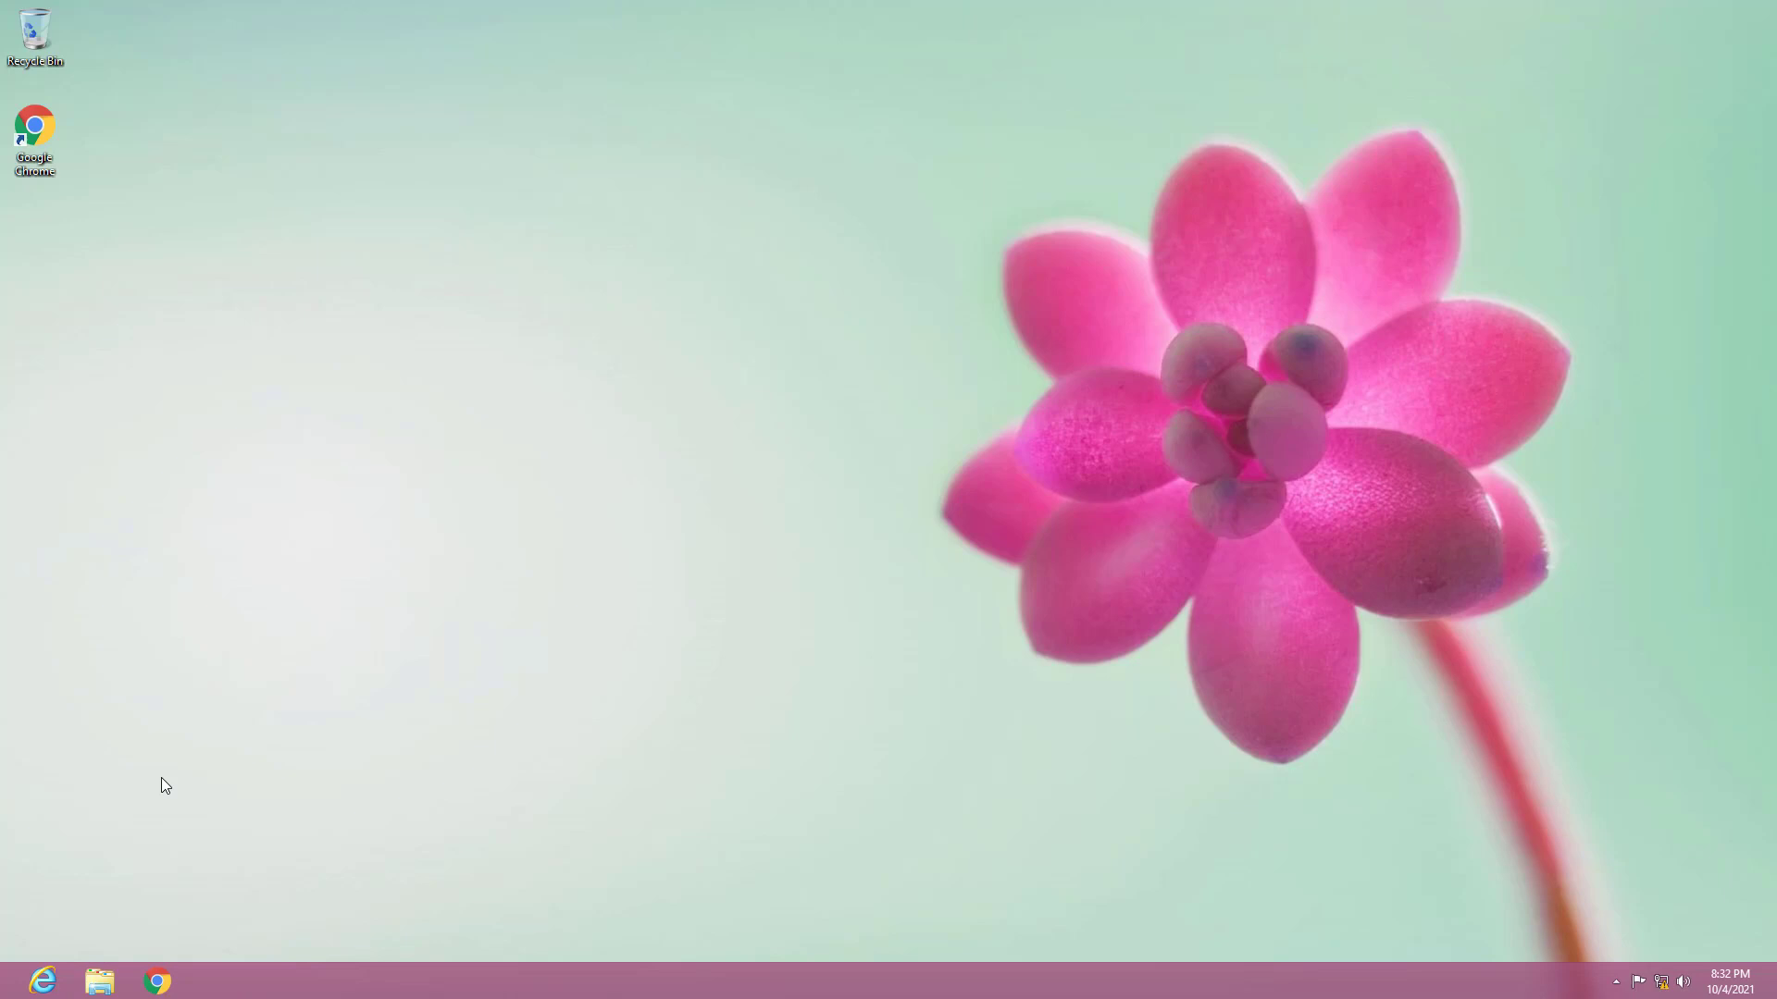
mouse_move(215, 757)
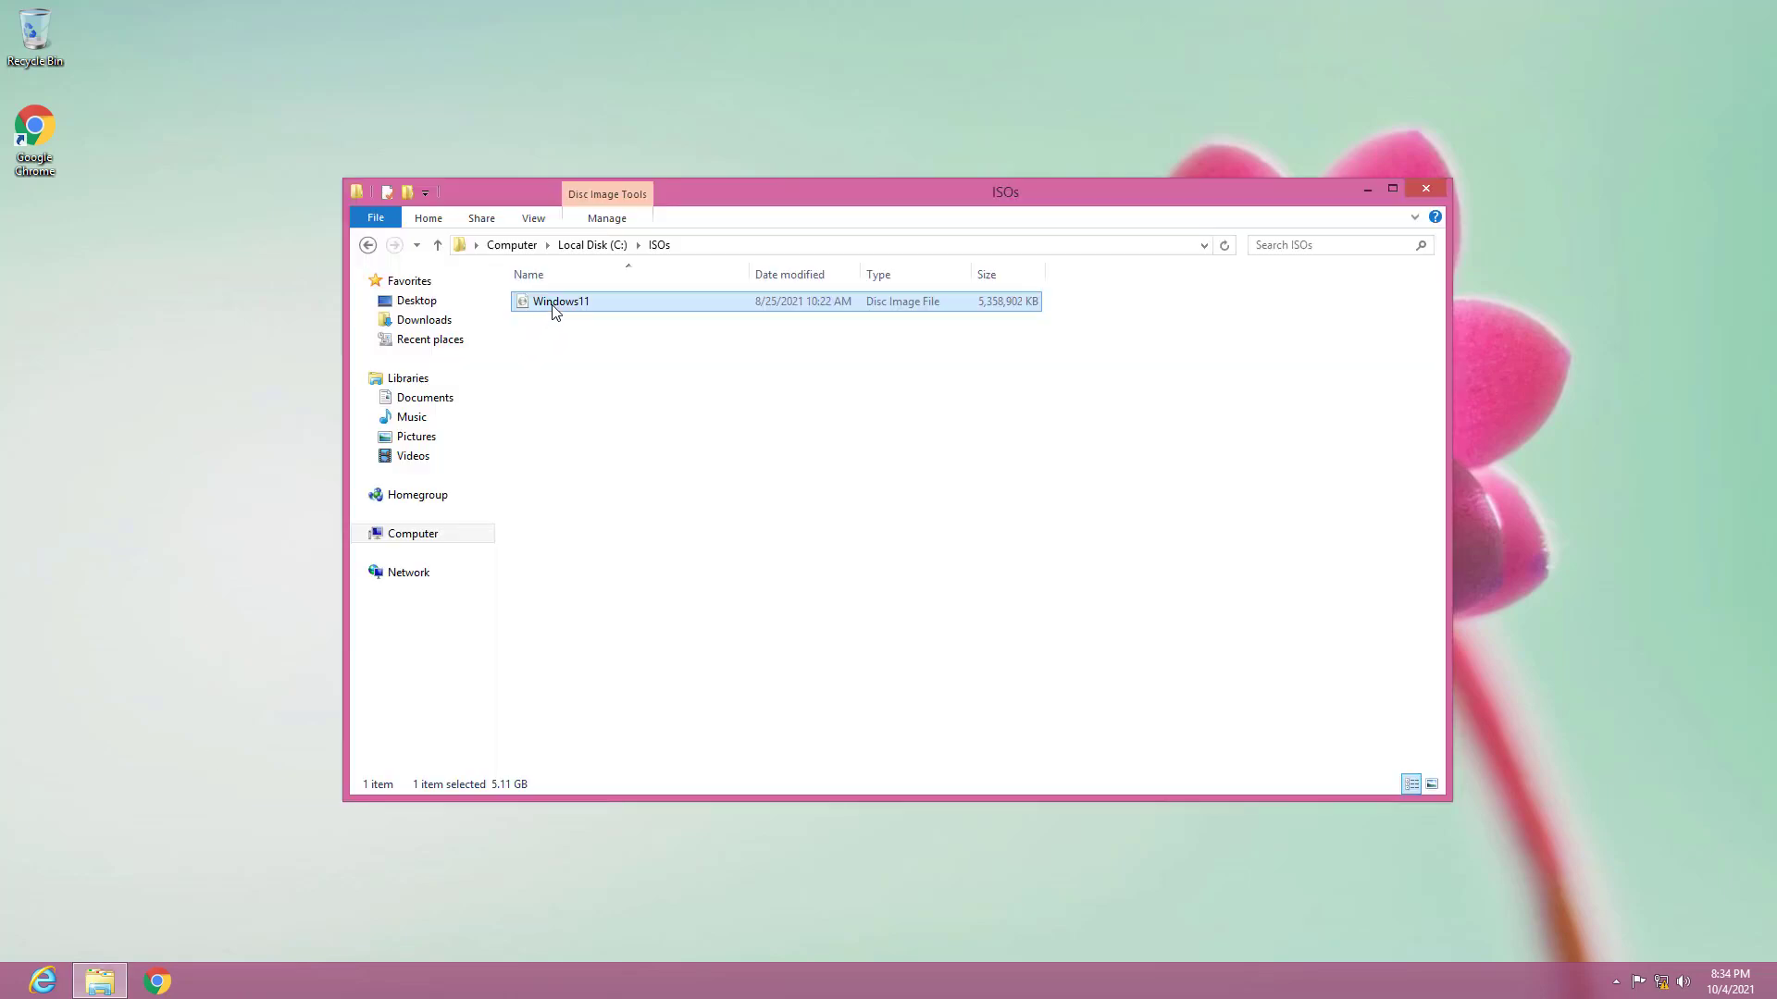
Extract Windows11.iso here with 7-Zip and launch its setup with administrator permission.
right_click(558, 300)
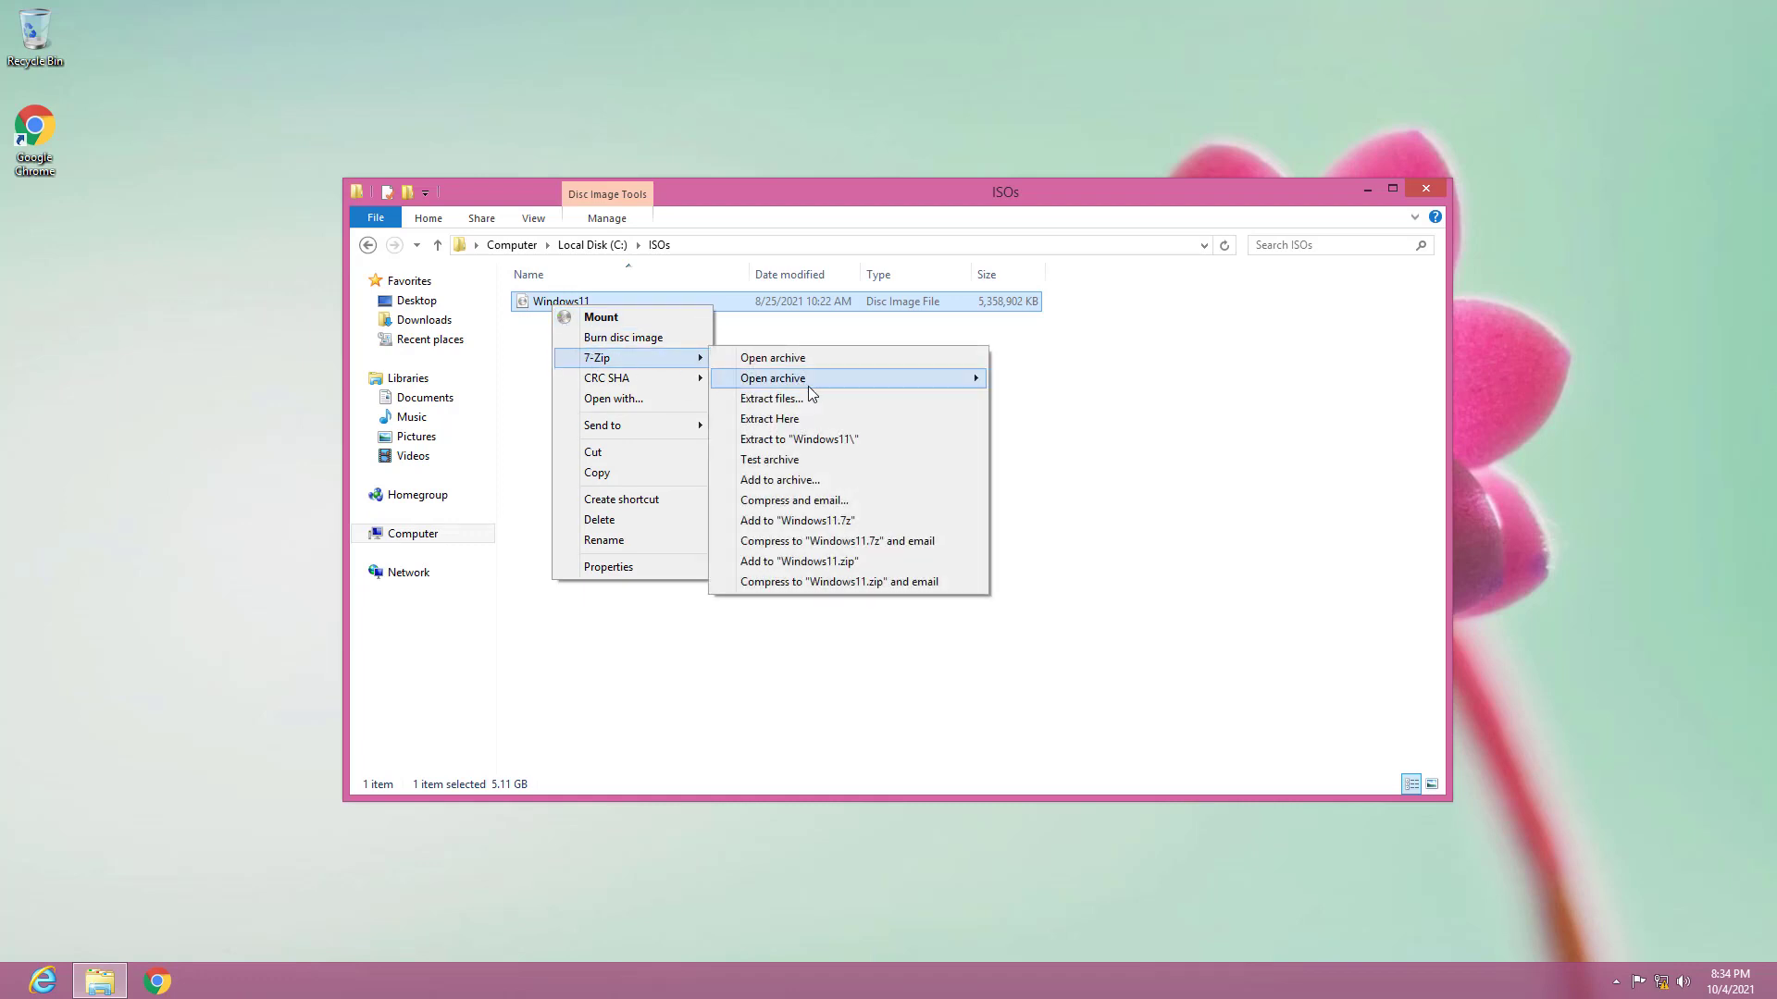
left_click(770, 418)
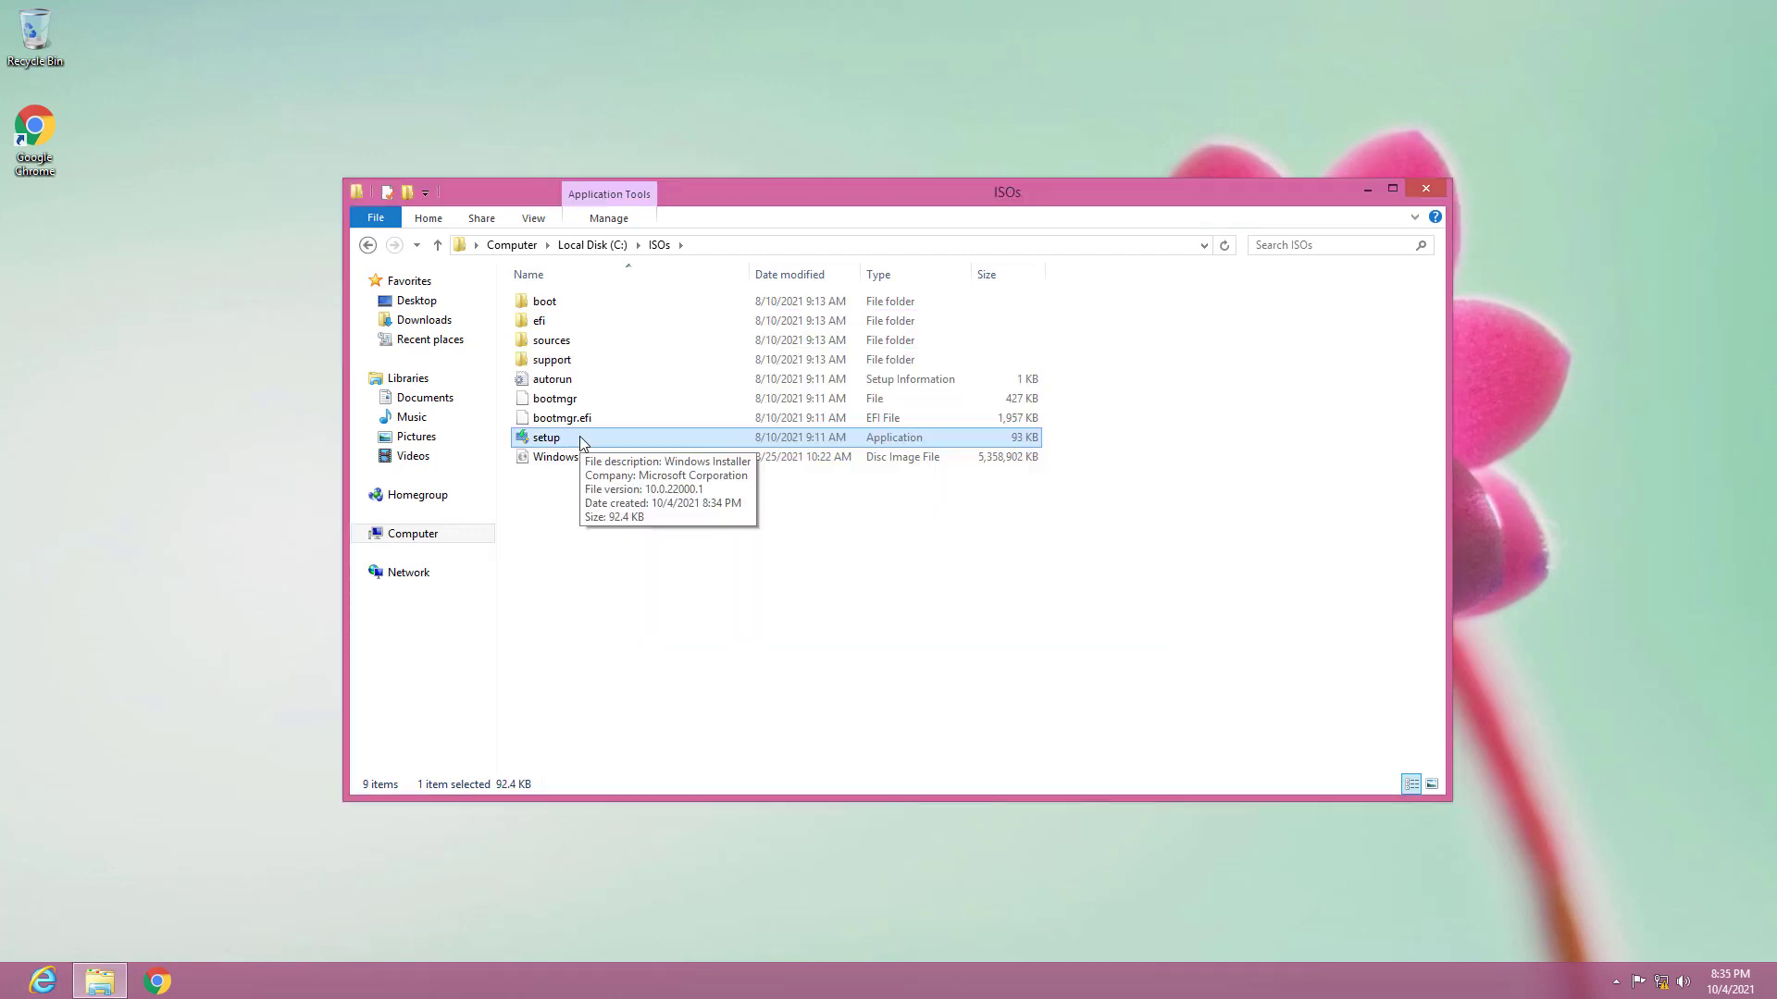
double_click(546, 437)
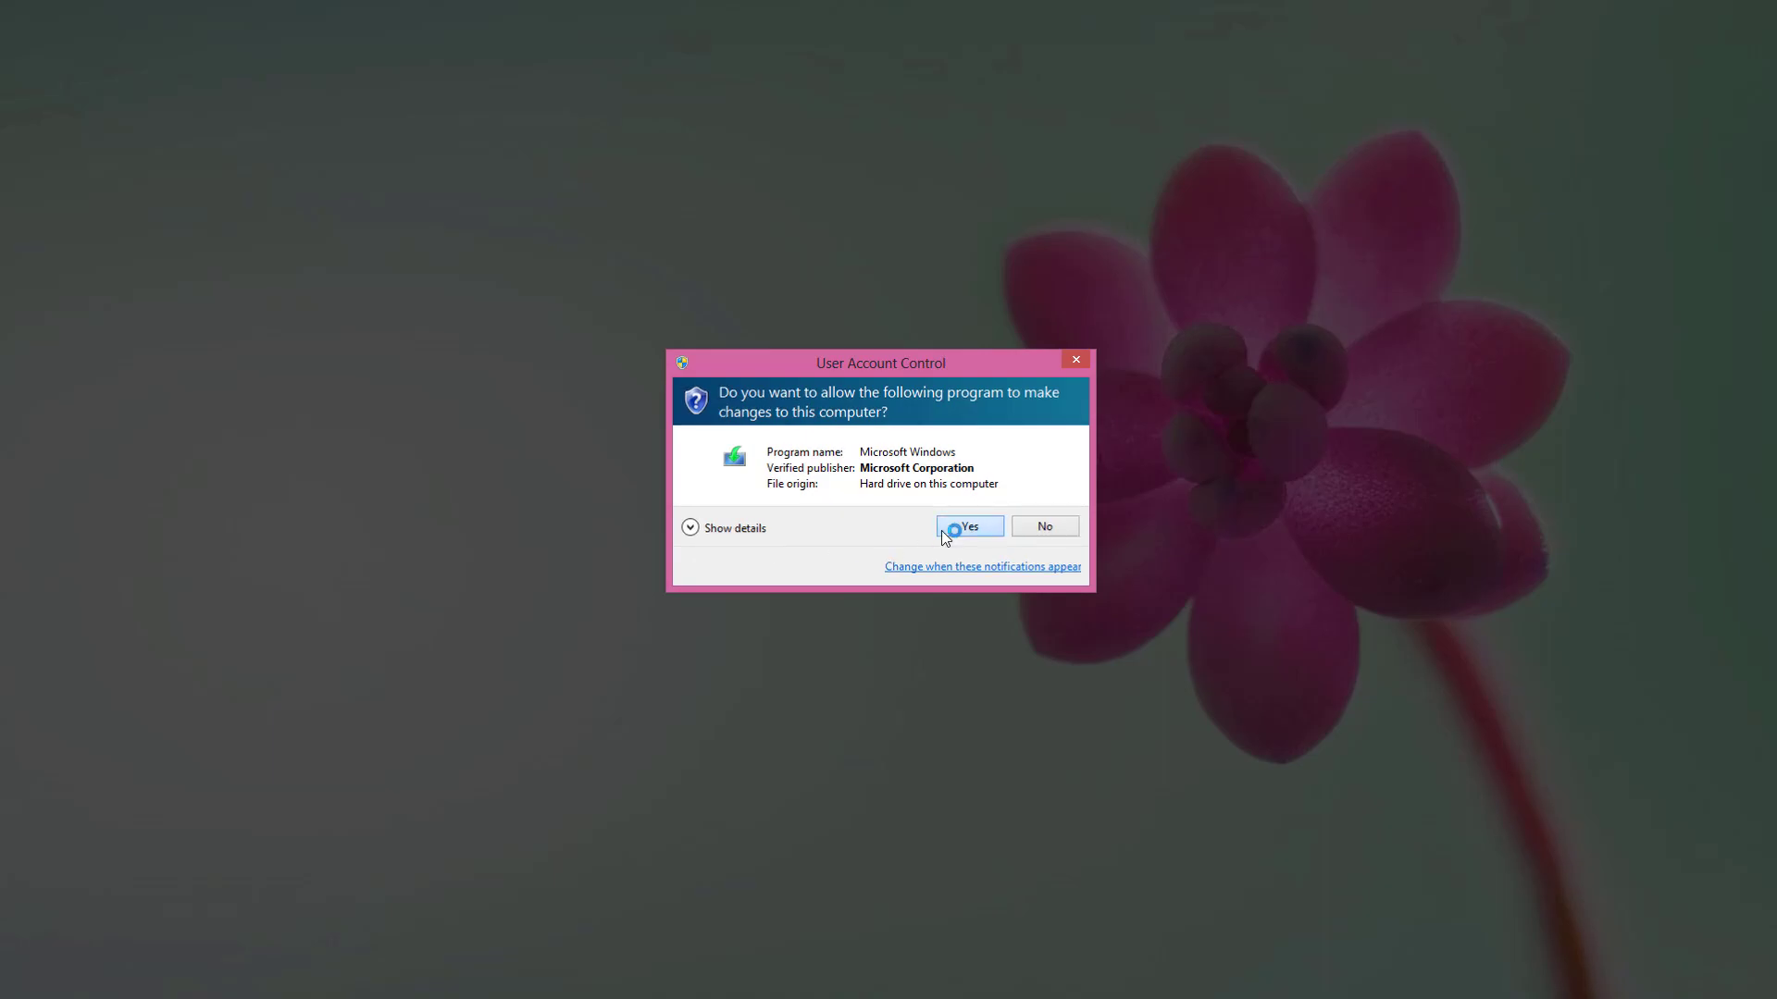
left_click(968, 525)
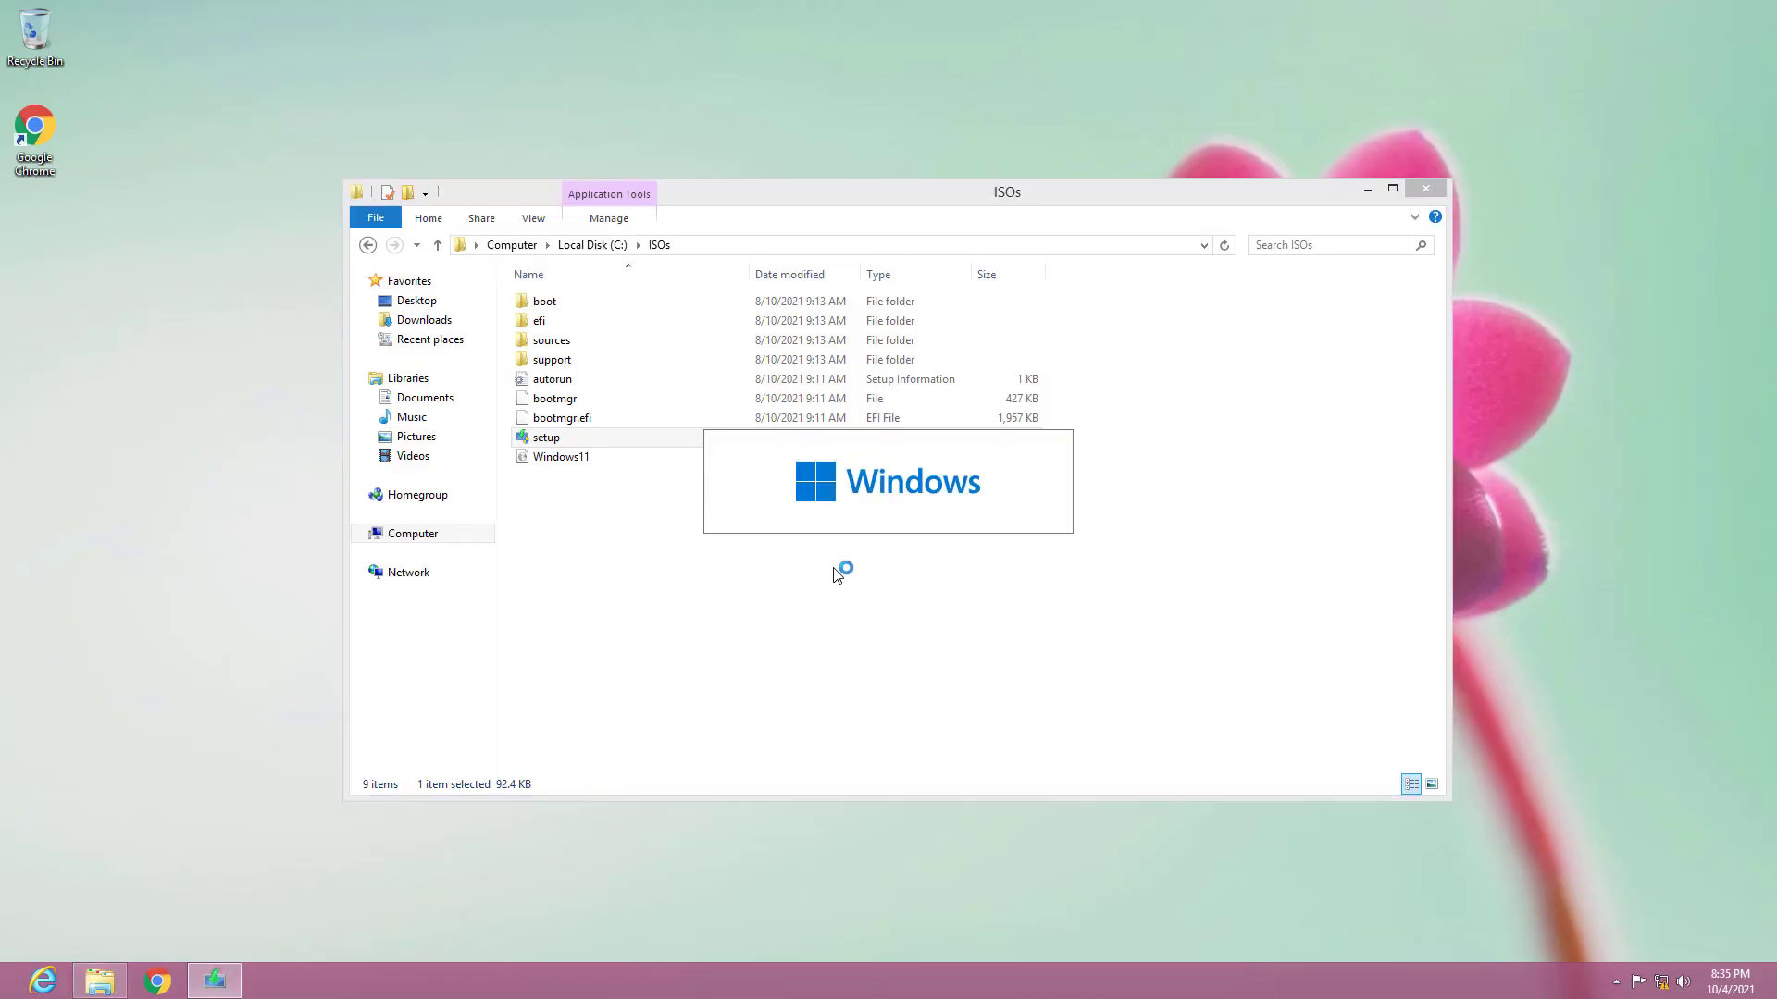
Accept the license, keep personal files and apps, and begin installing Windows 11 Pro.
double_click(544, 437)
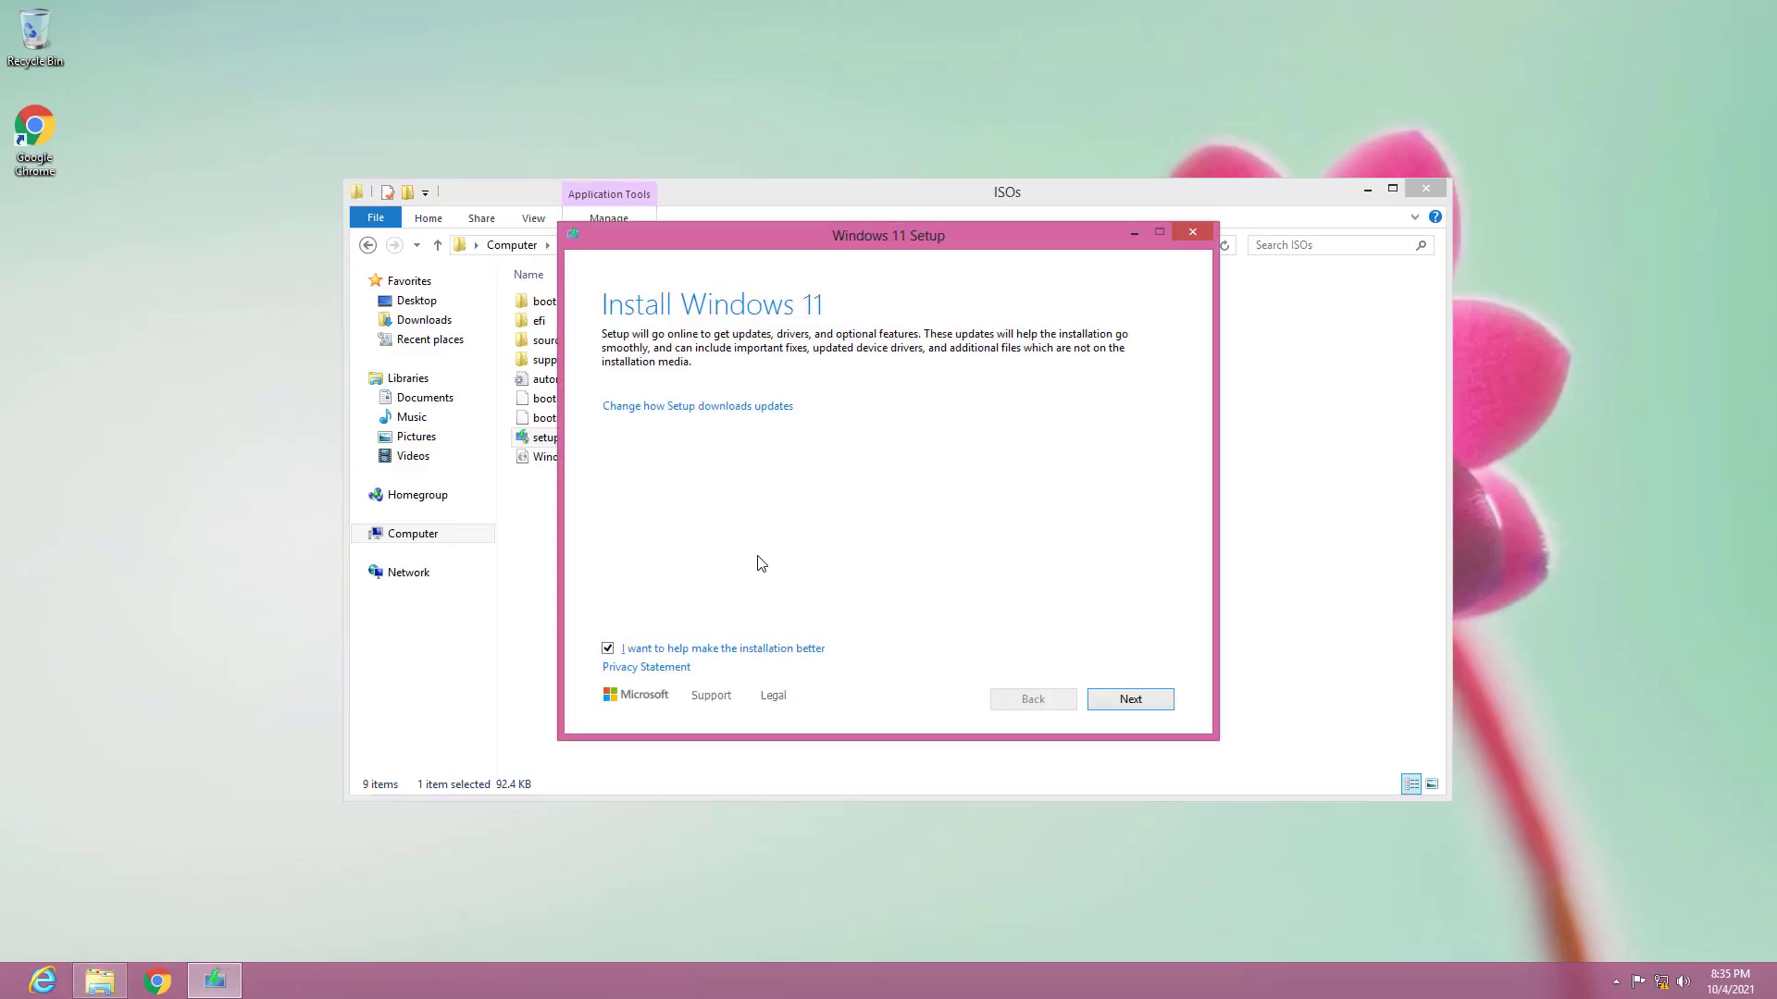
mouse_move(1075, 663)
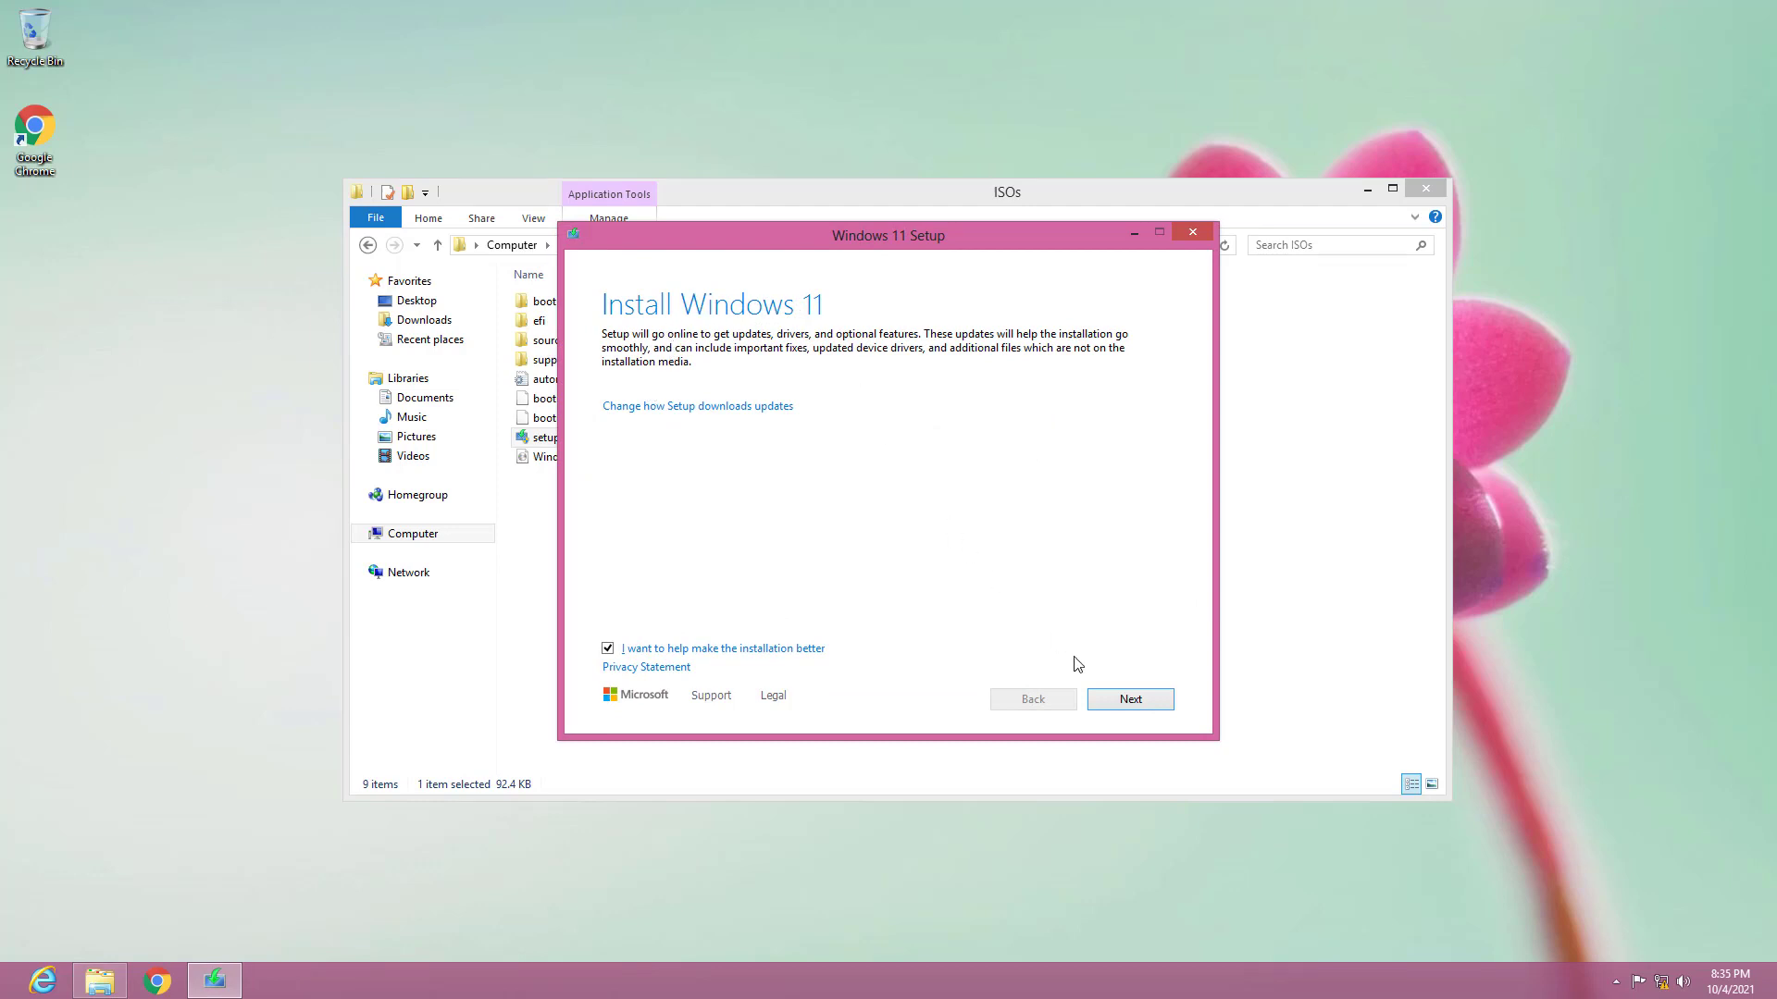
left_click(1129, 700)
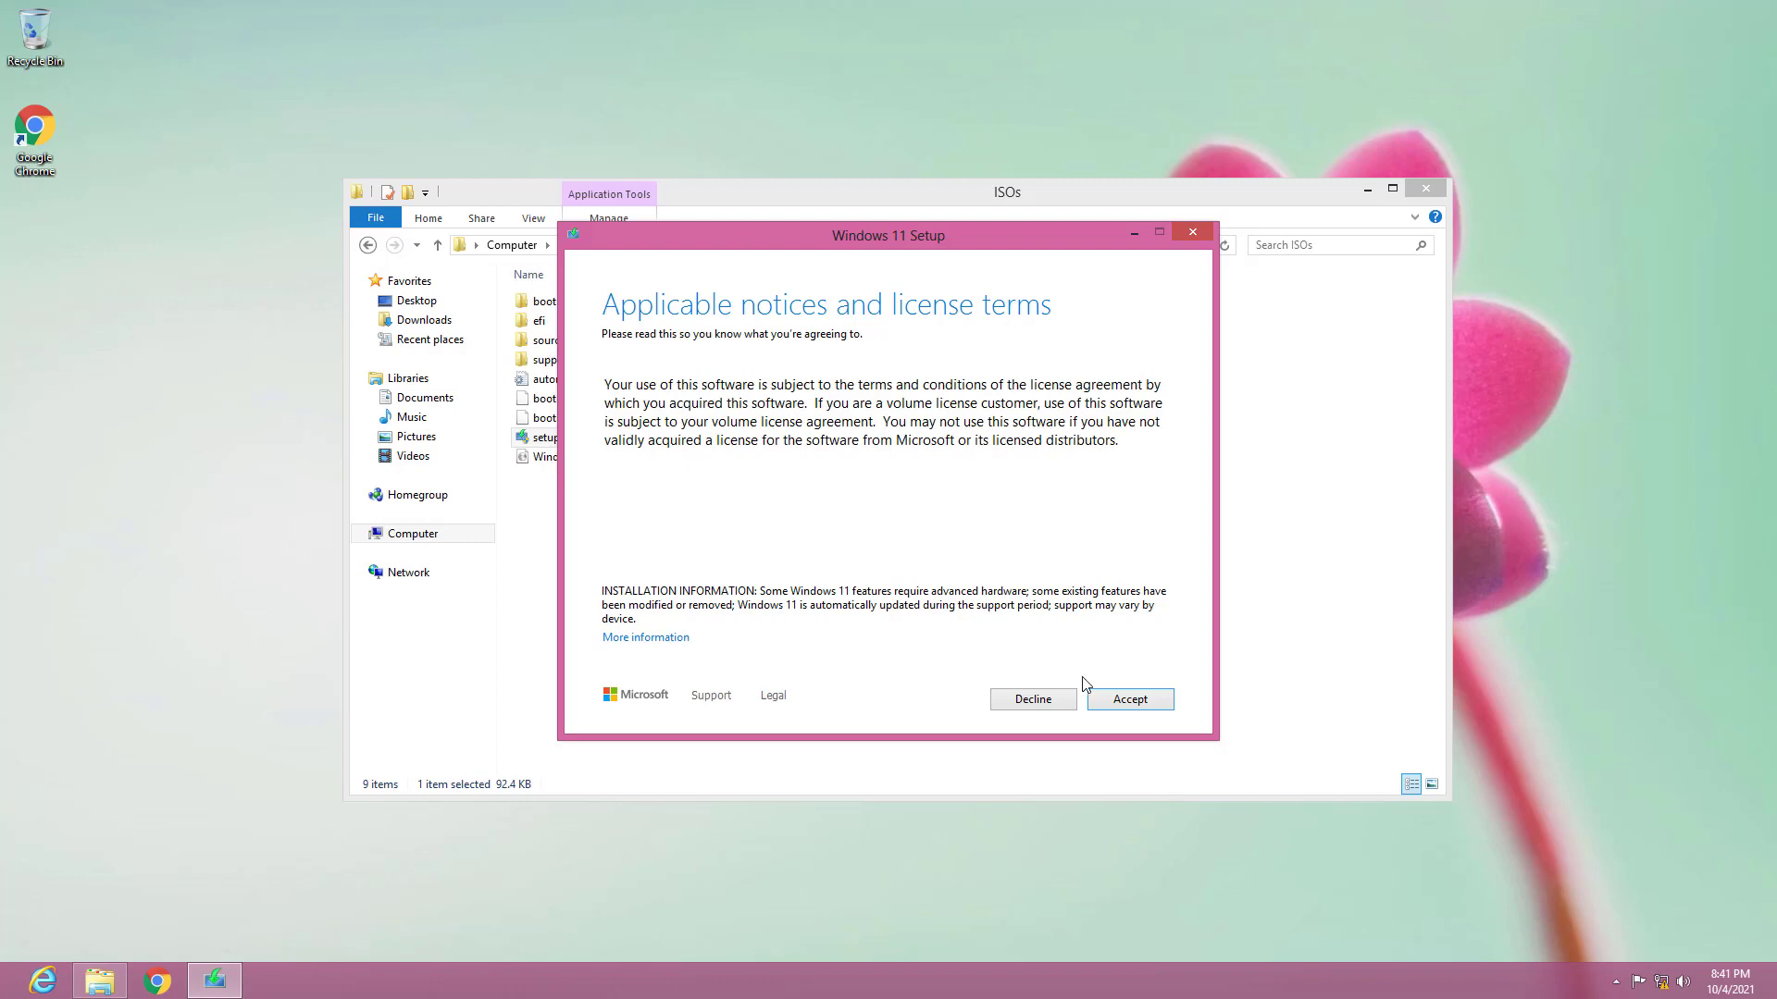
left_click(1128, 699)
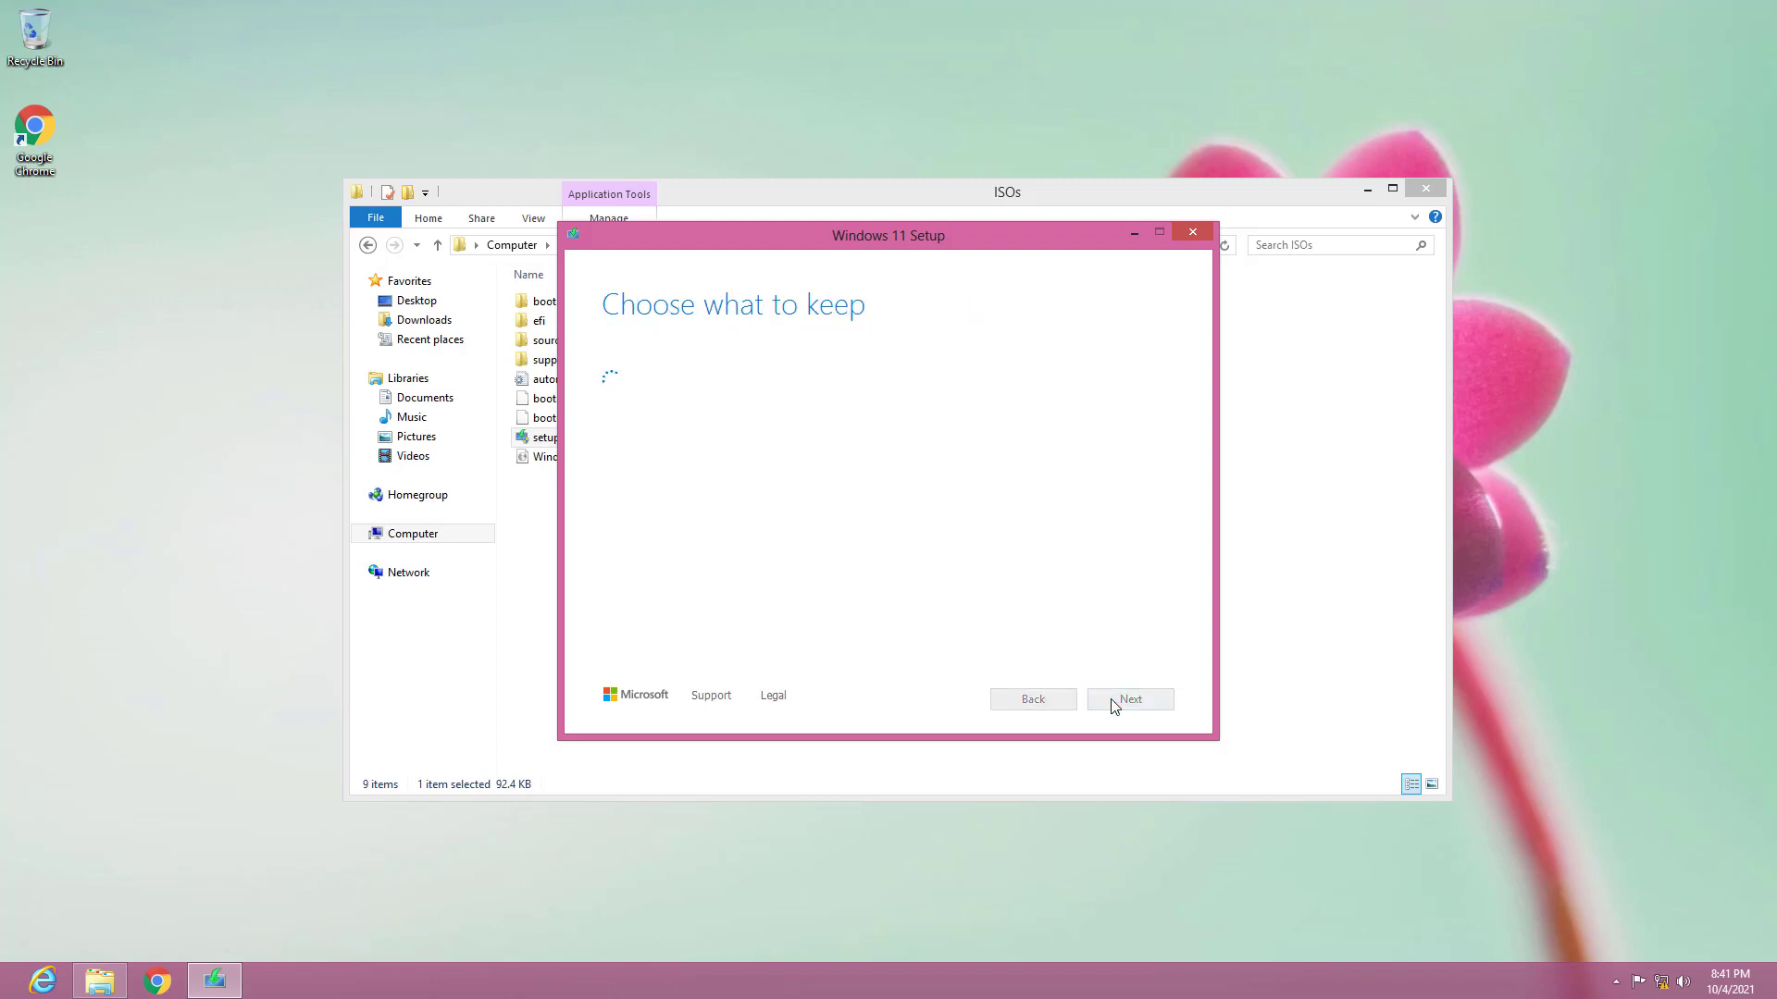
left_click(1129, 699)
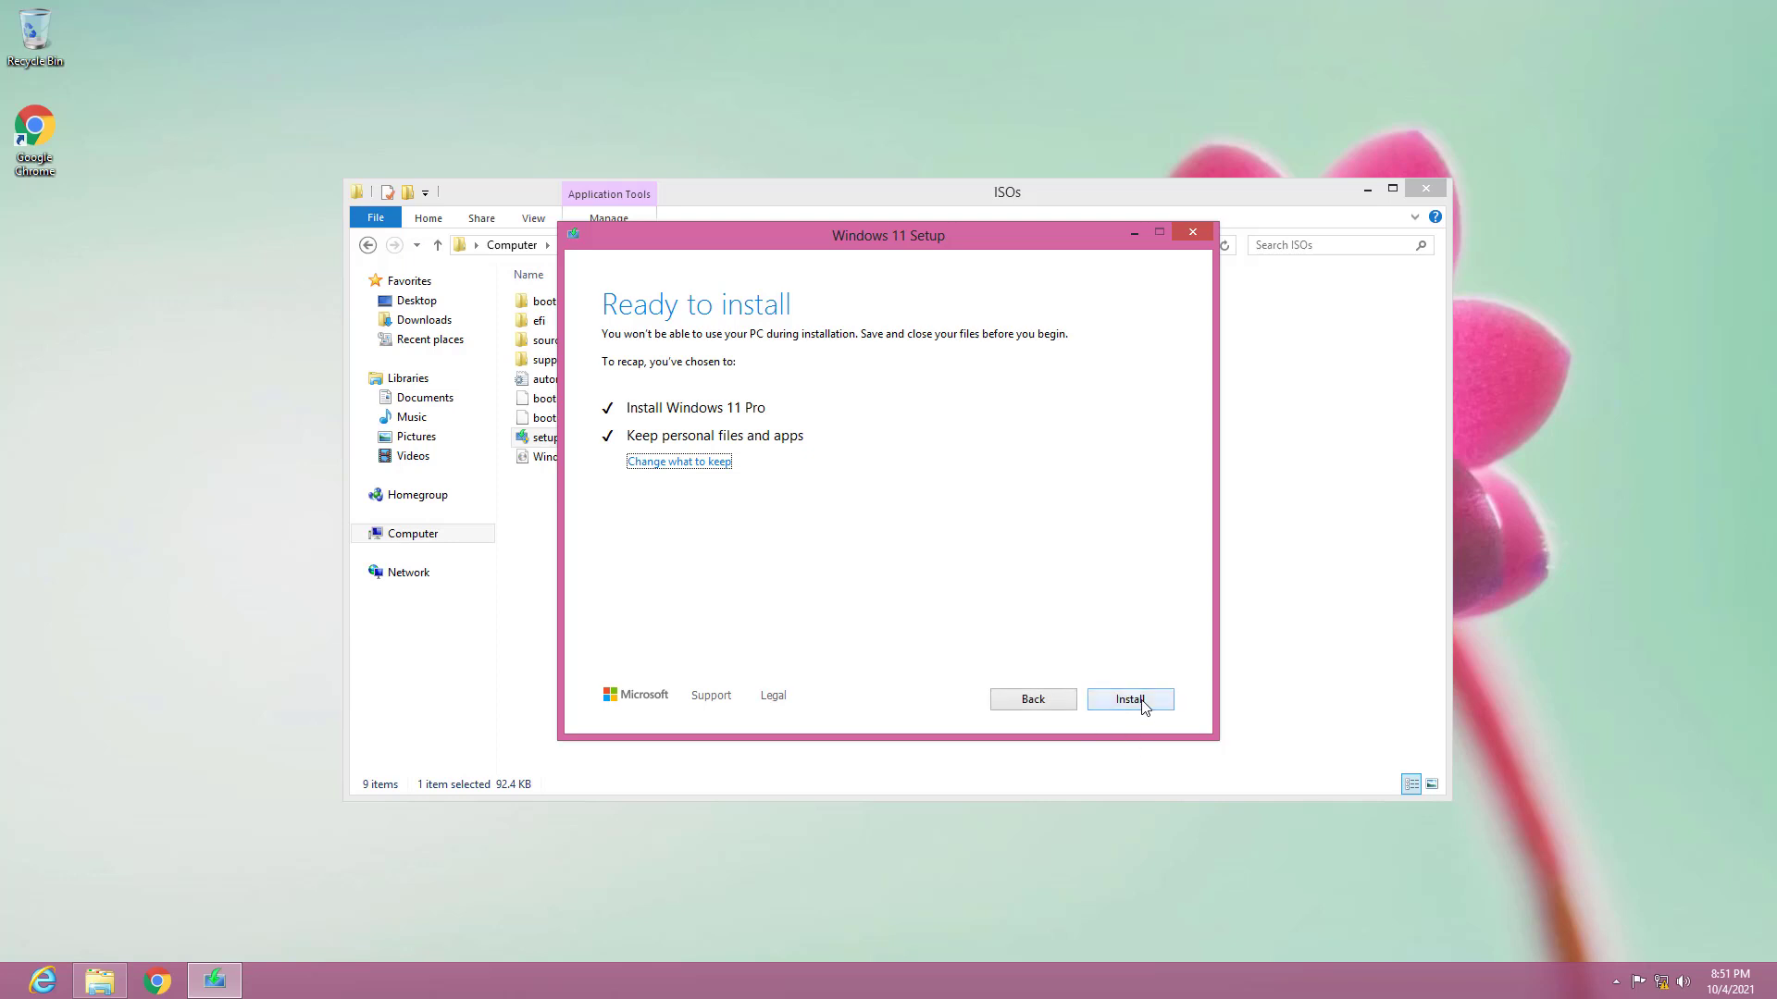
left_click(1128, 699)
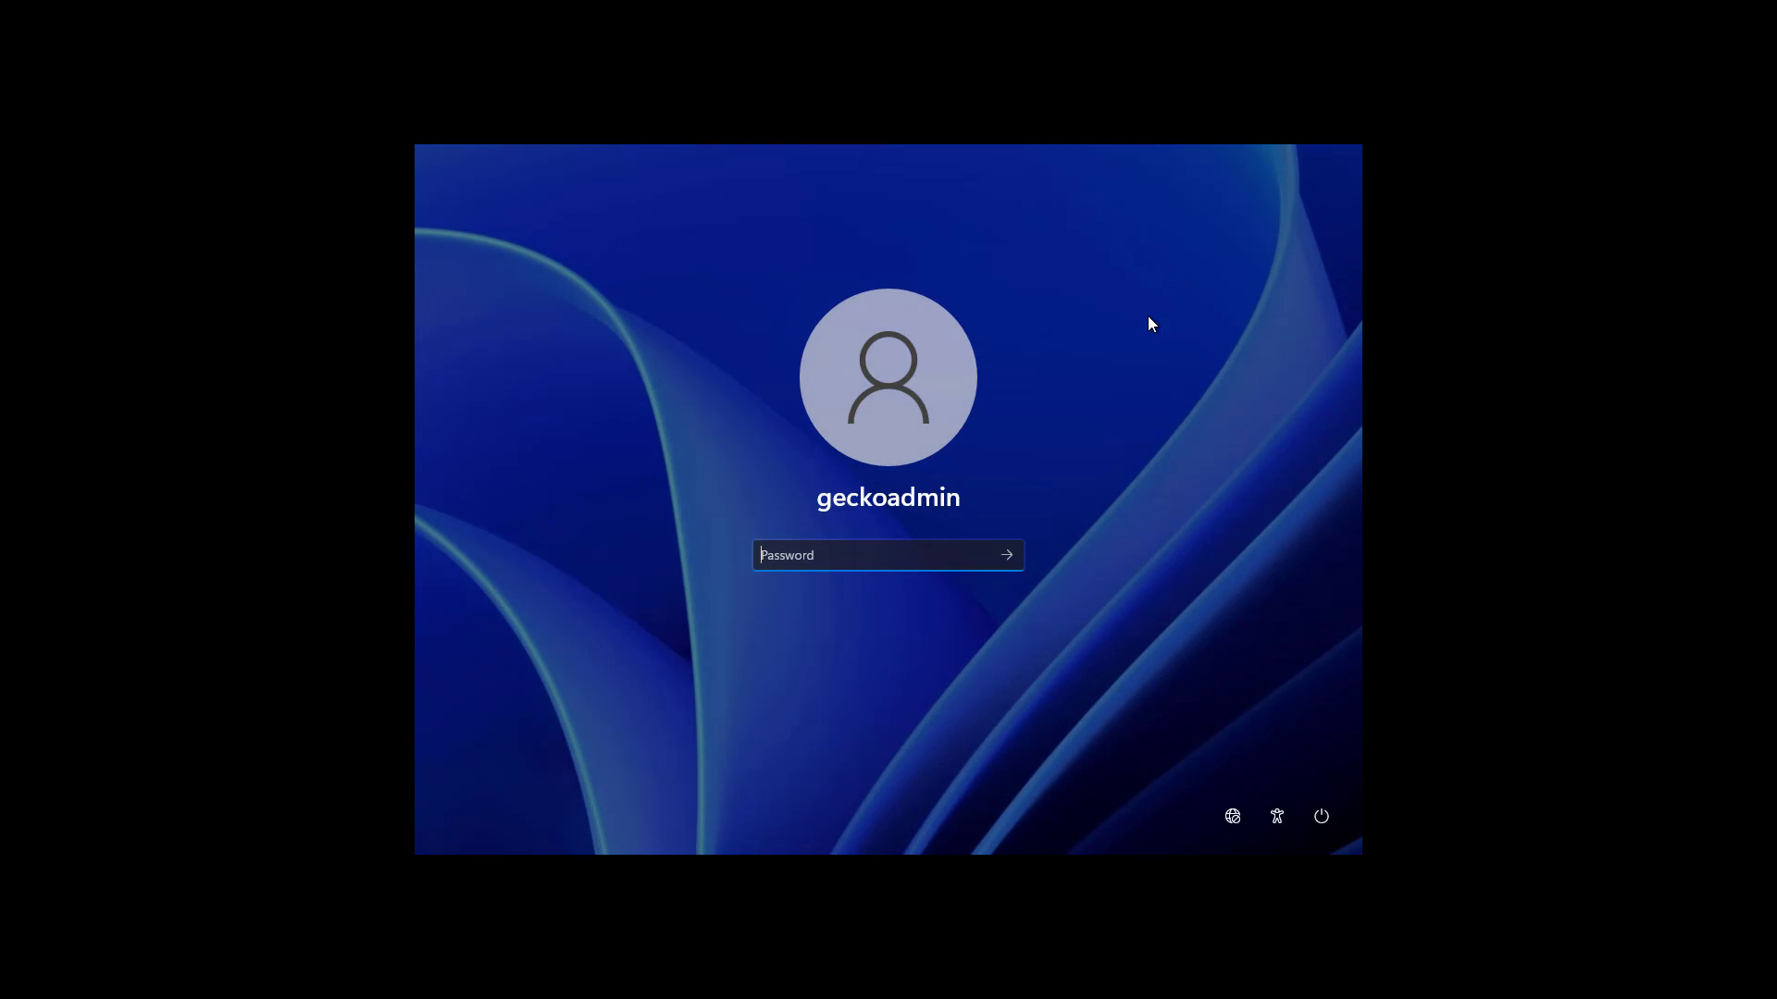
Sign in to the upgraded Windows 11 with the account password.
type("password")
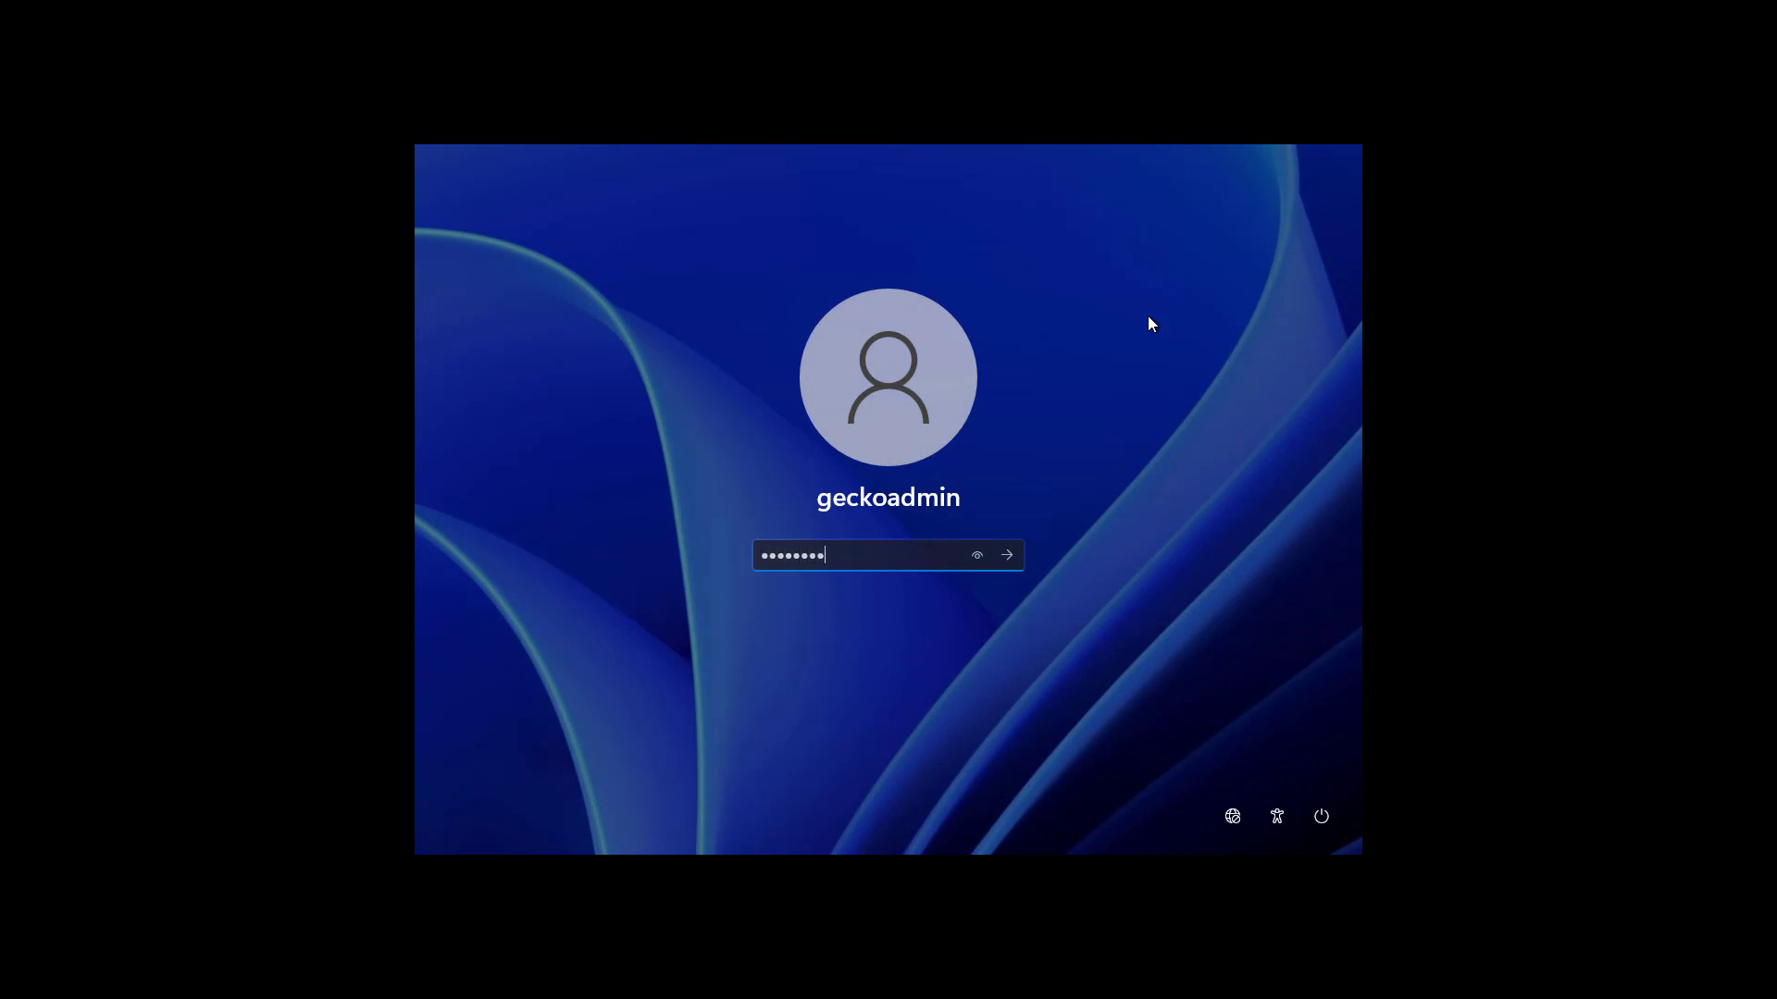
left_click(1005, 555)
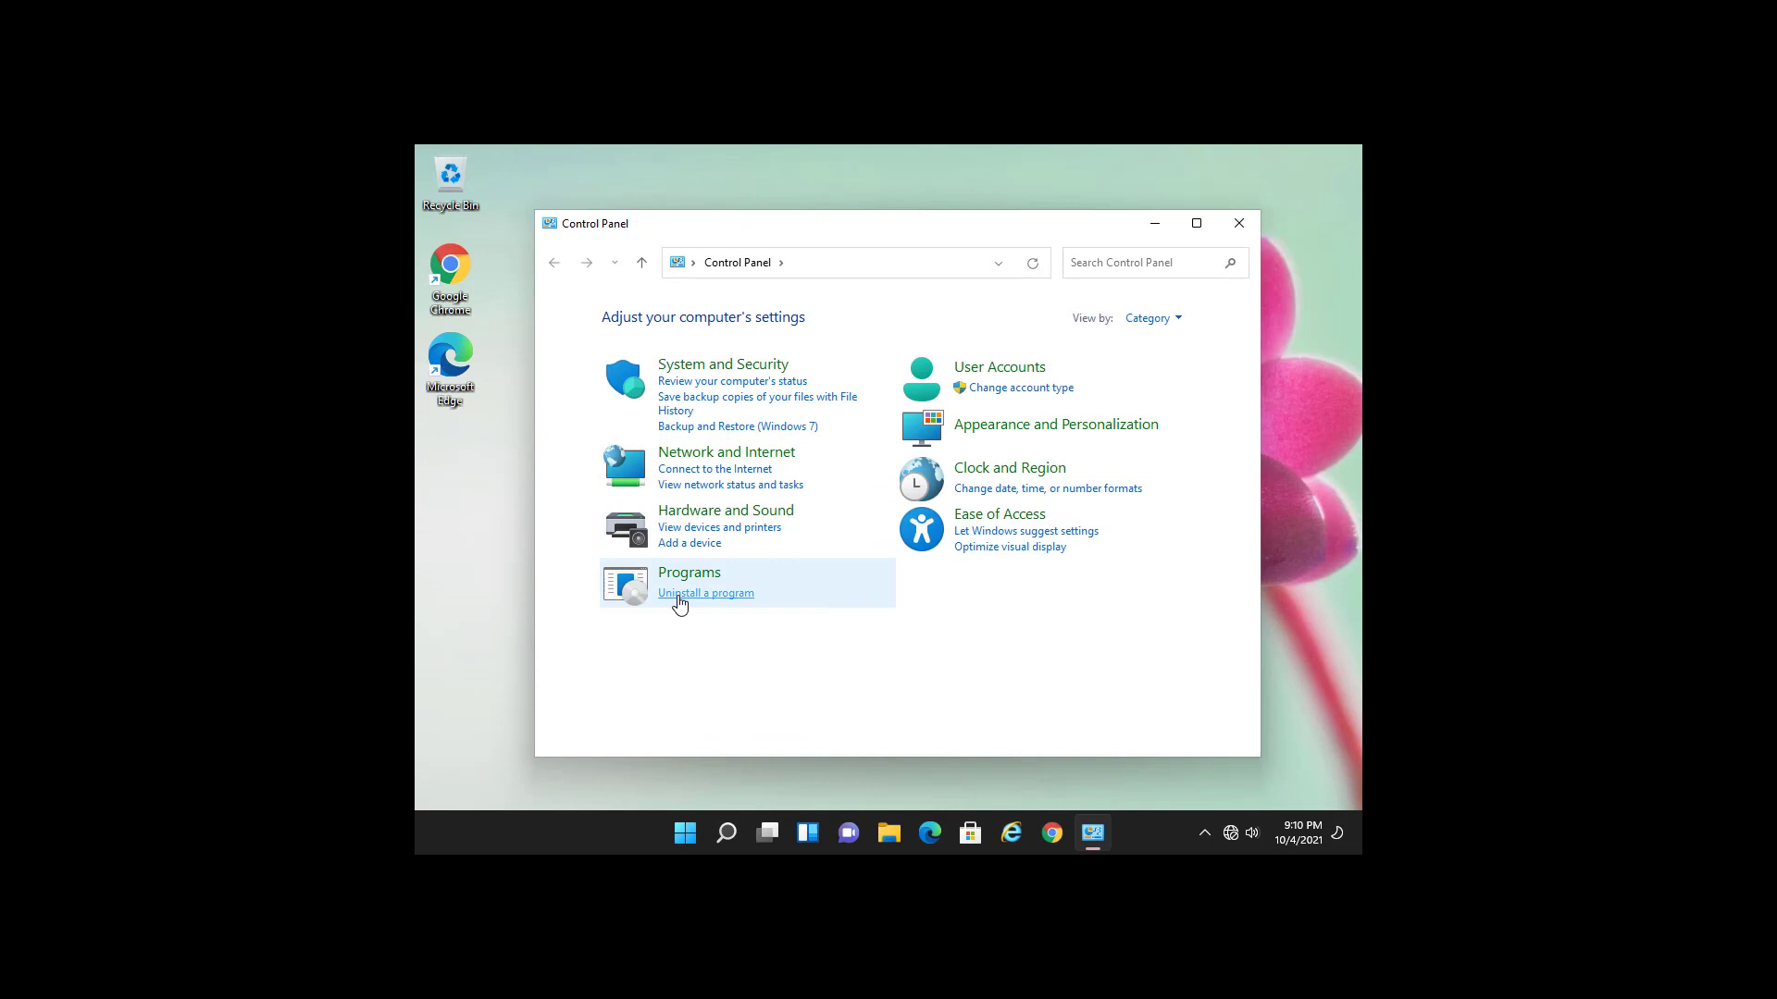
Show Uninstall a program to review the installed programs list.
left_click(705, 592)
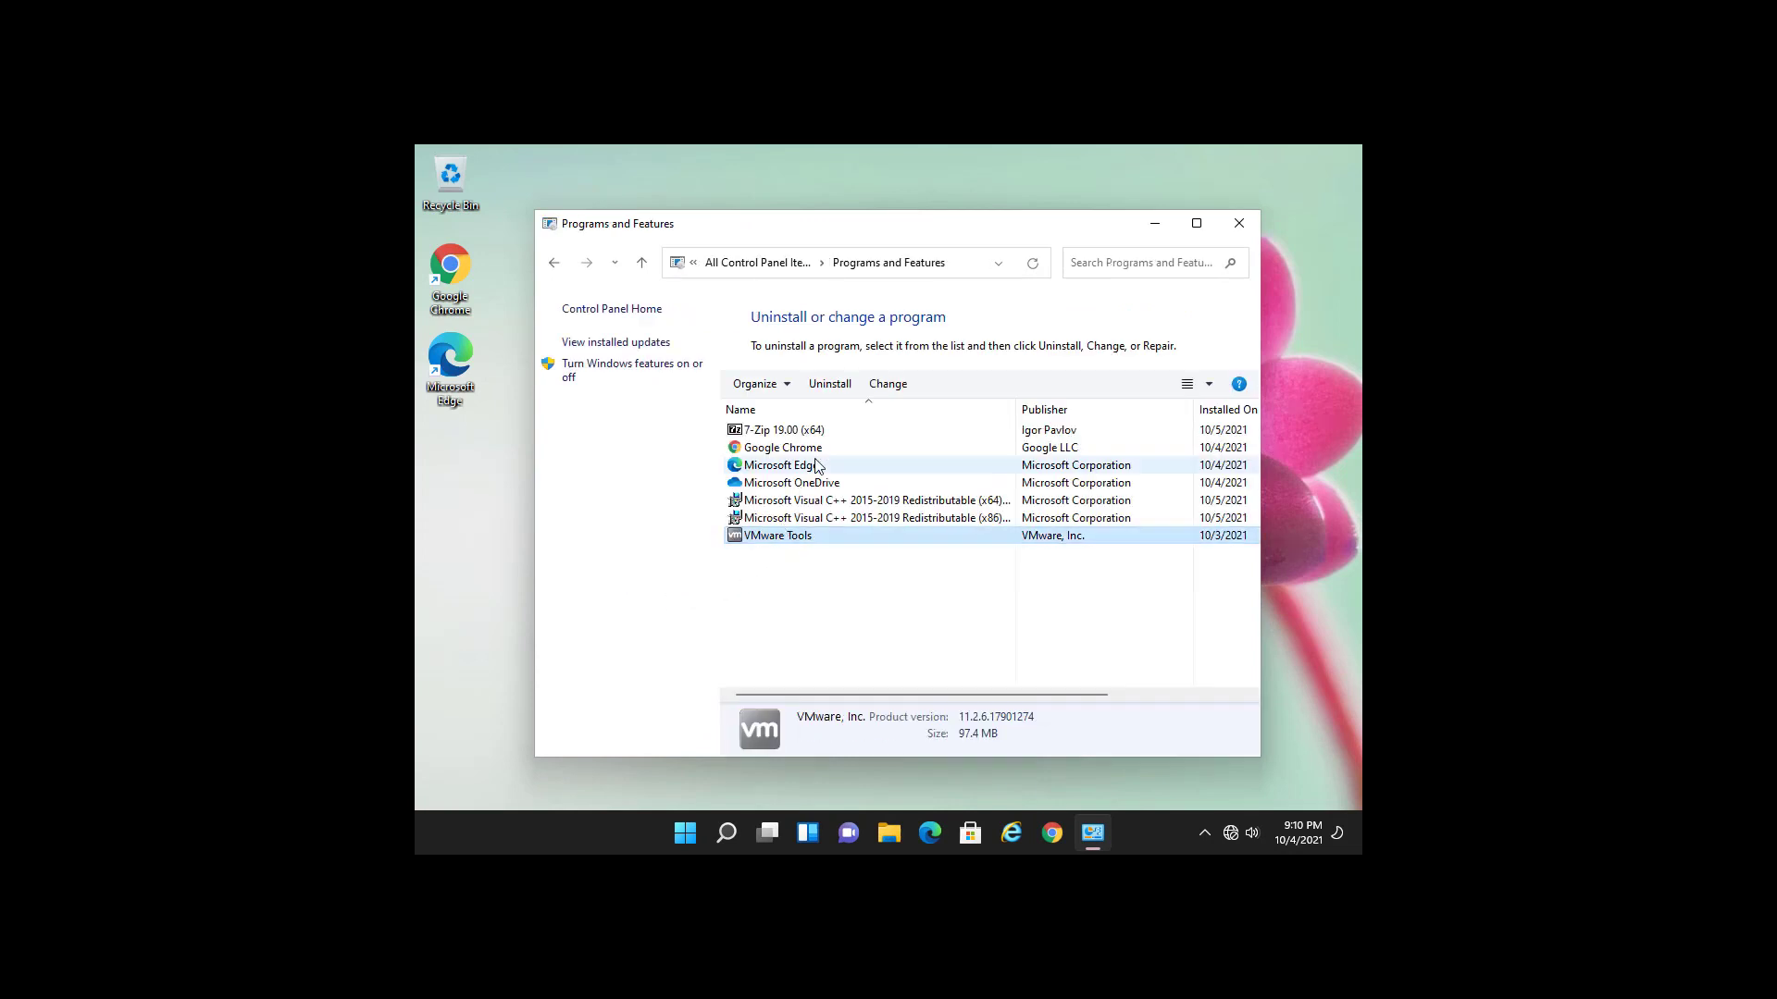
left_click(829, 383)
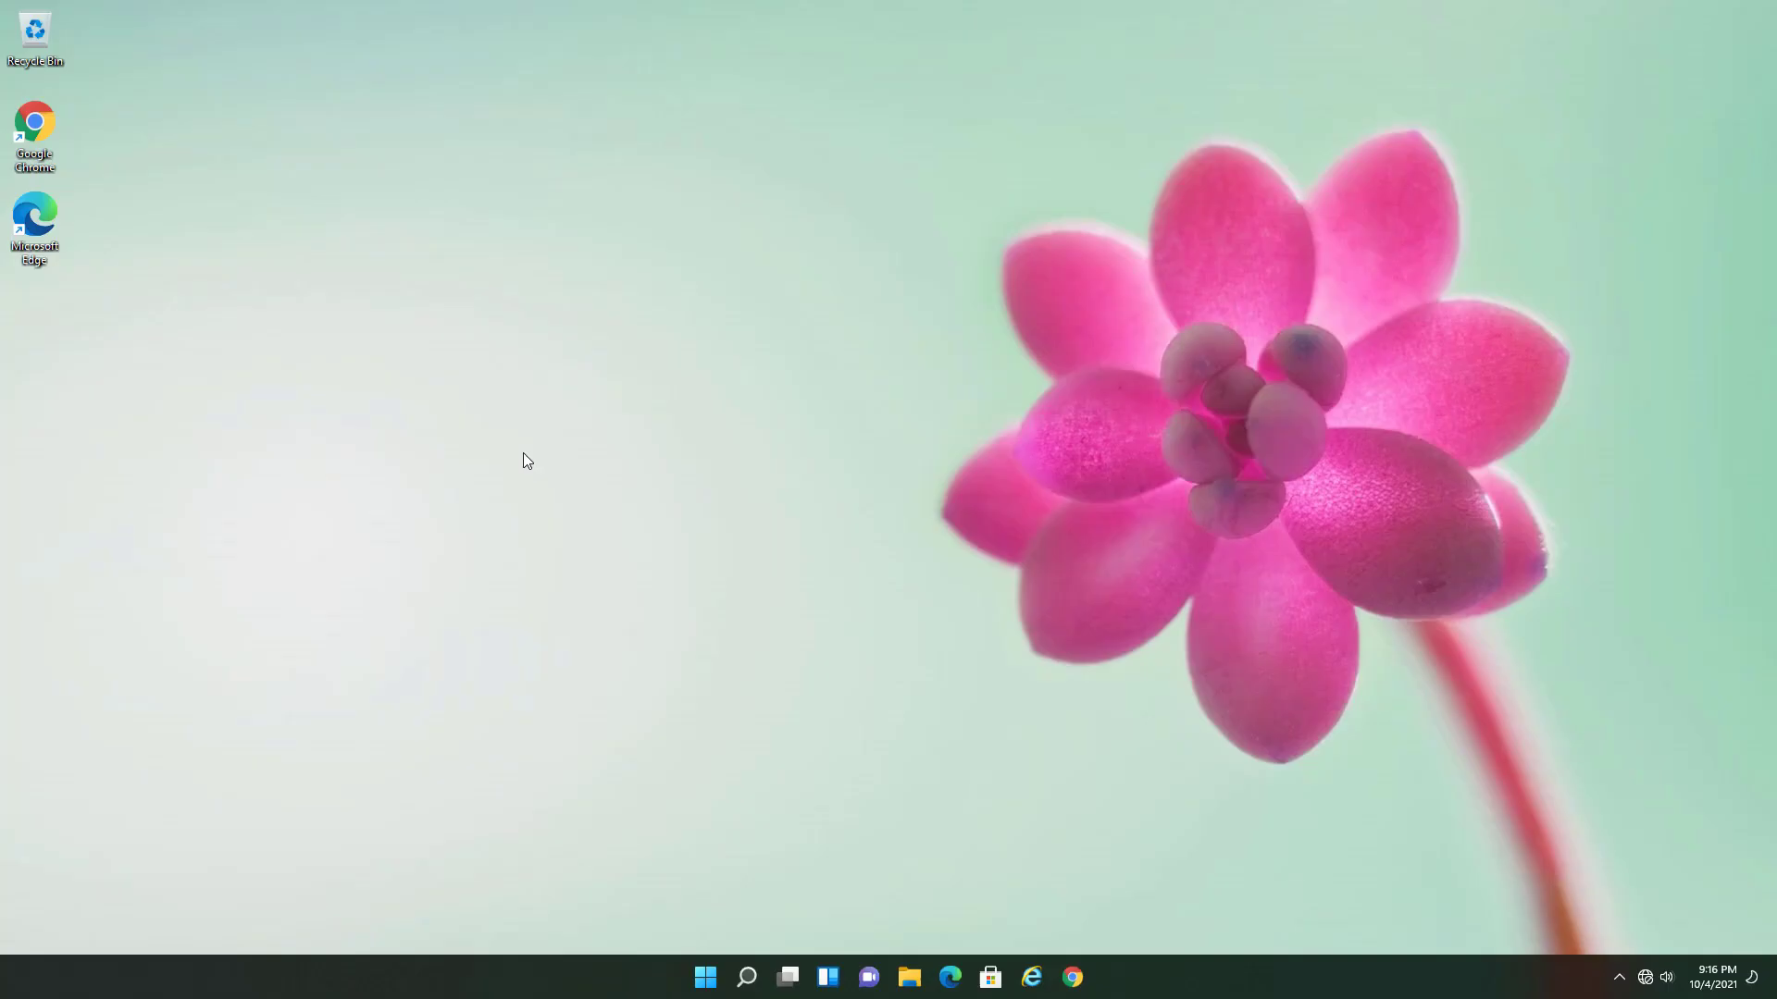
mouse_move(714, 349)
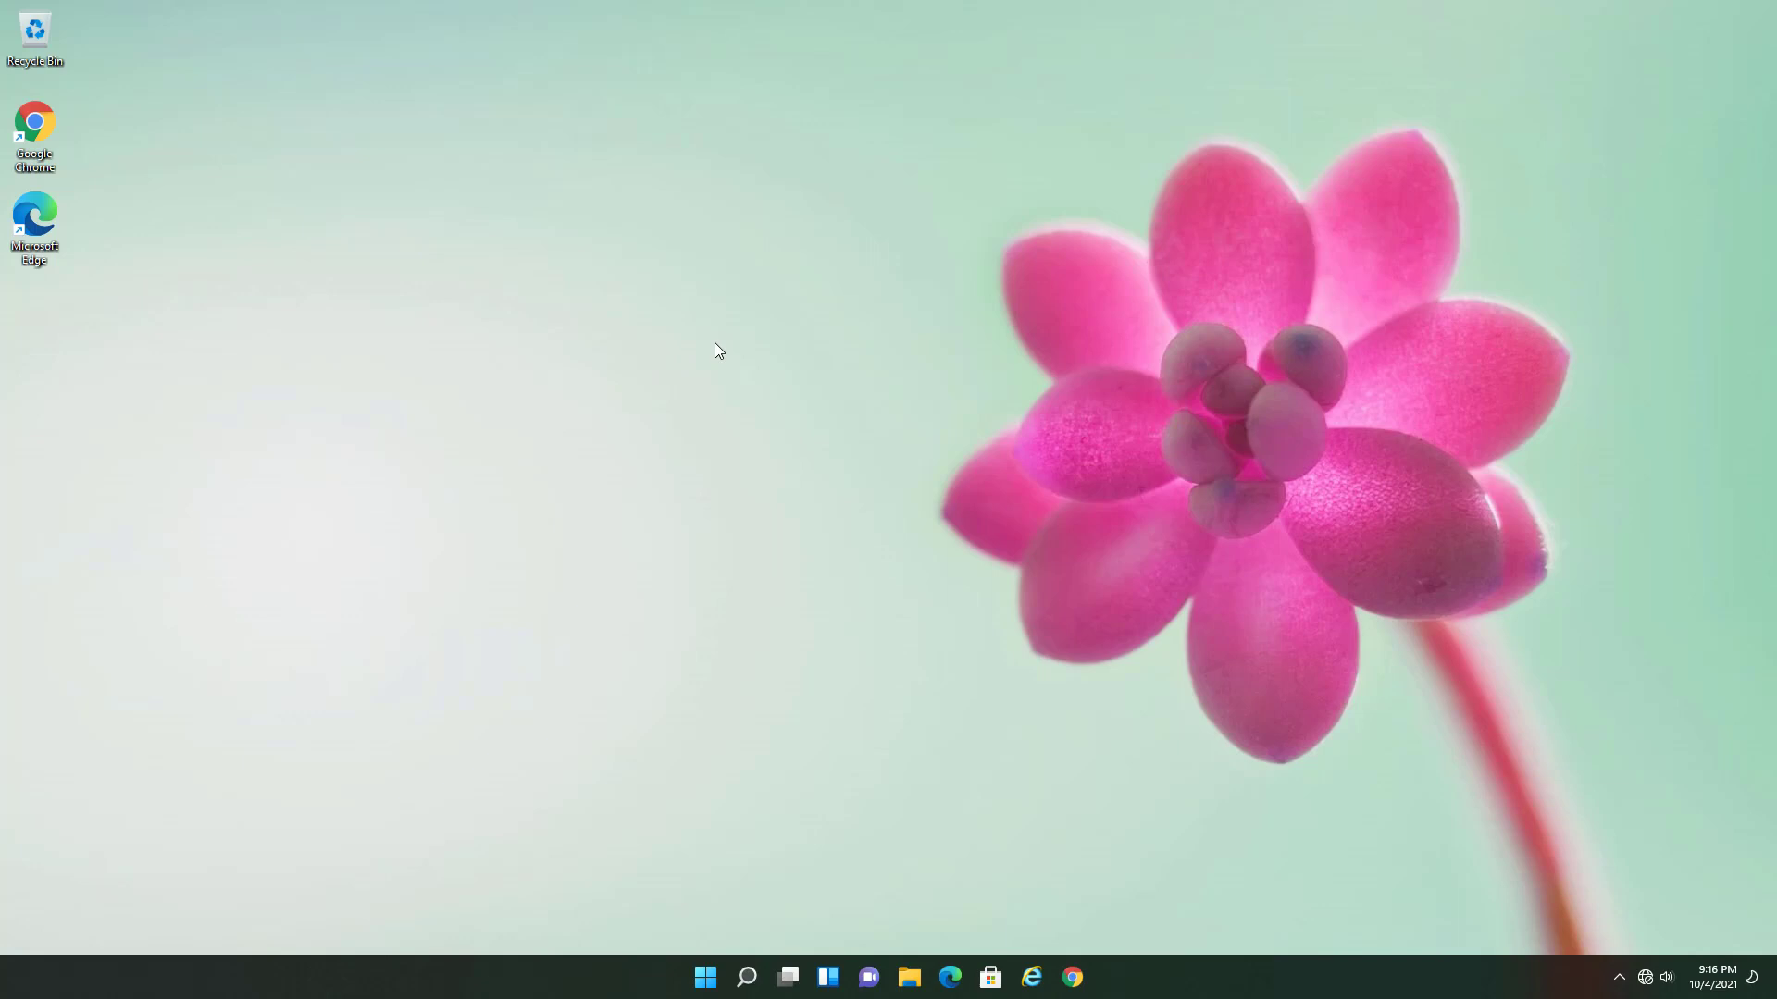
mouse_move(736, 760)
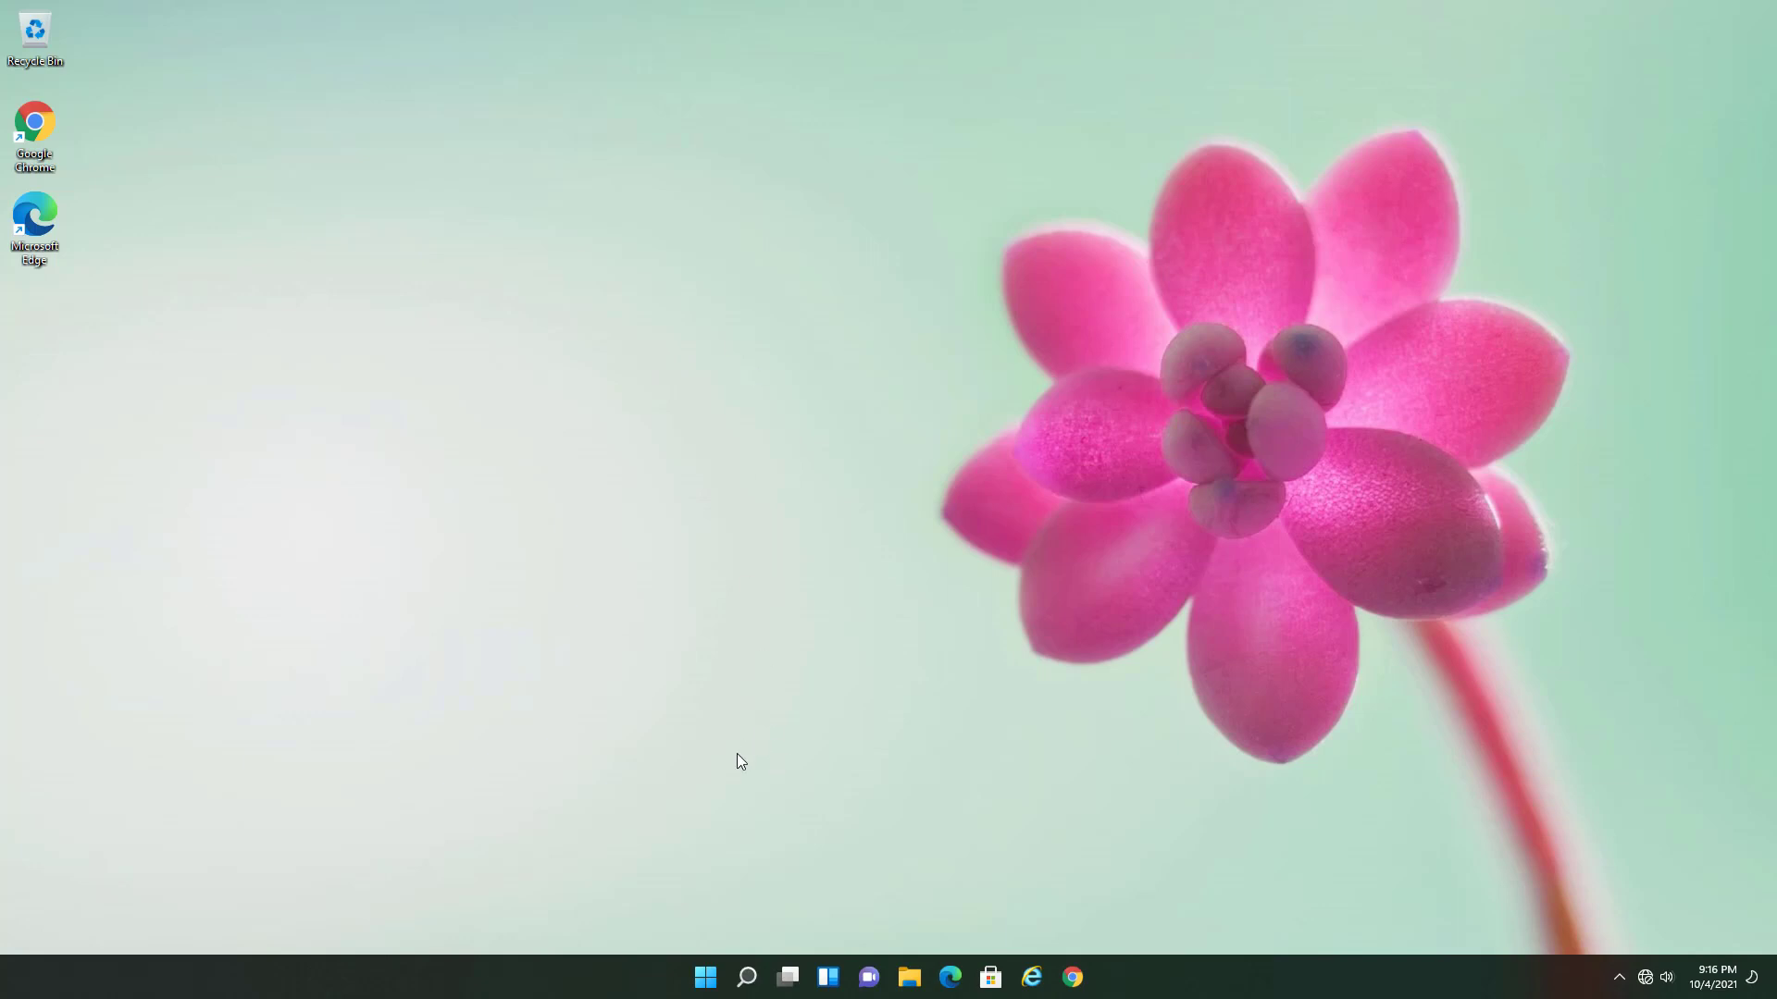
Launch Settings from Start to reach the System Recovery page.
left_click(704, 978)
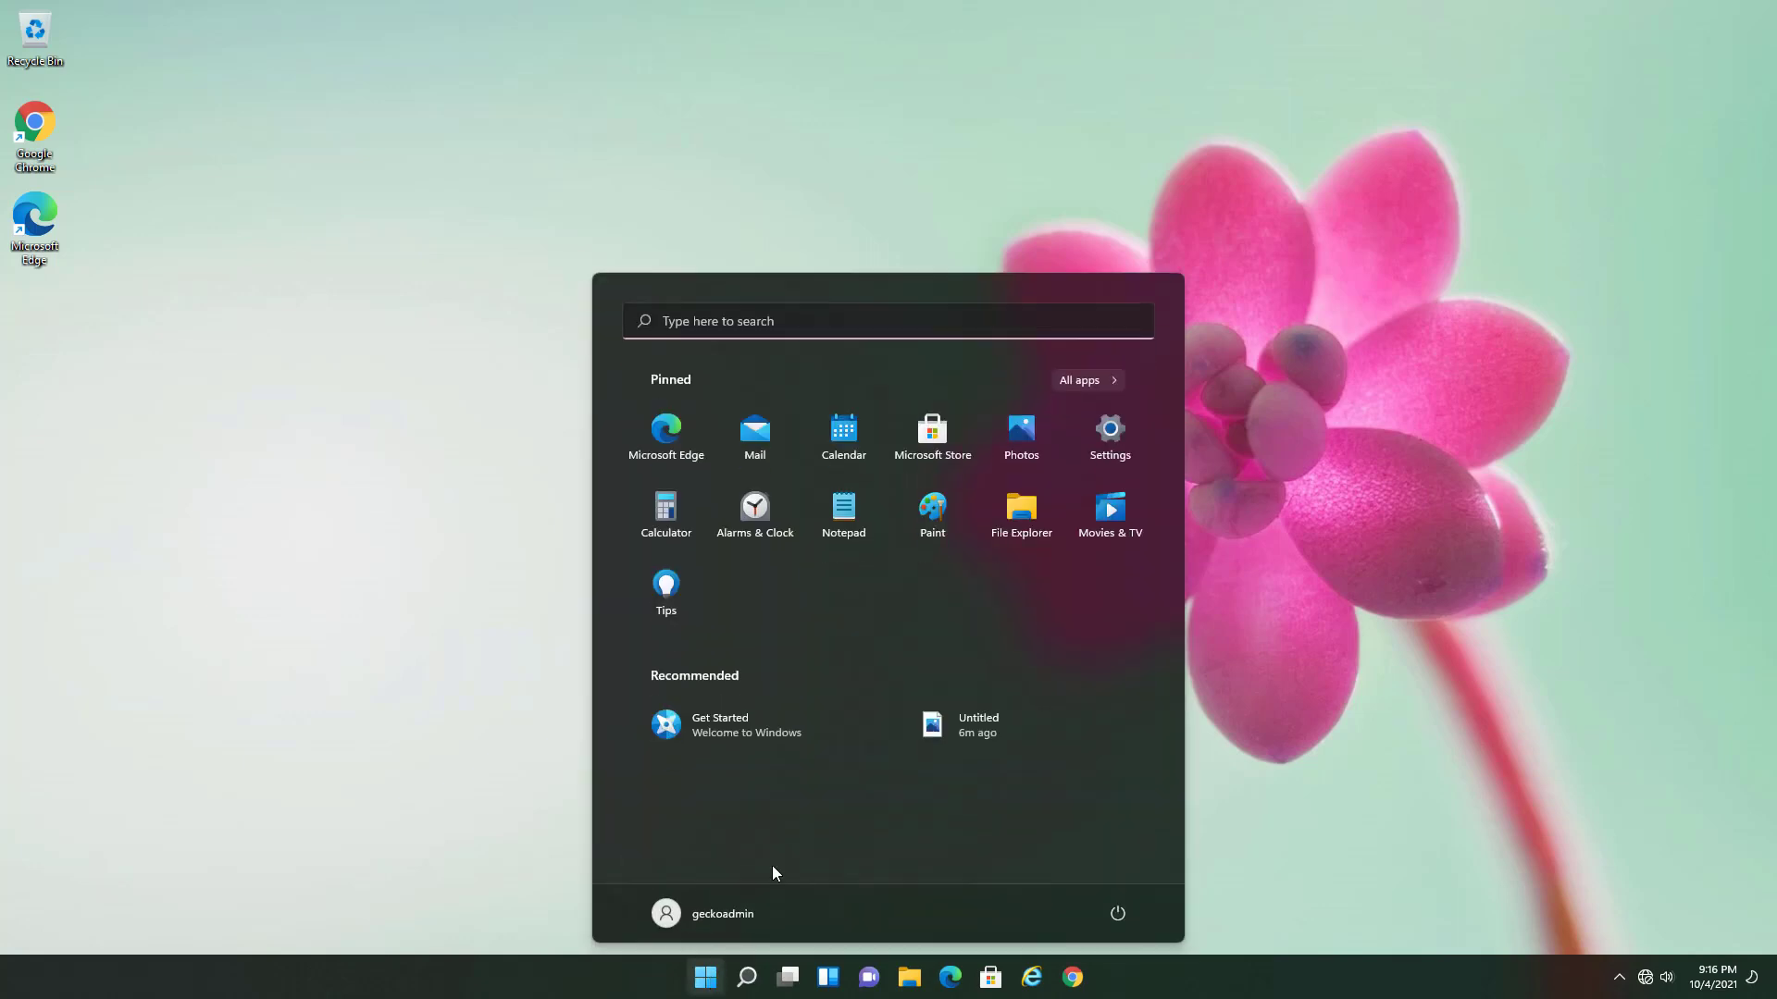
left_click(1107, 437)
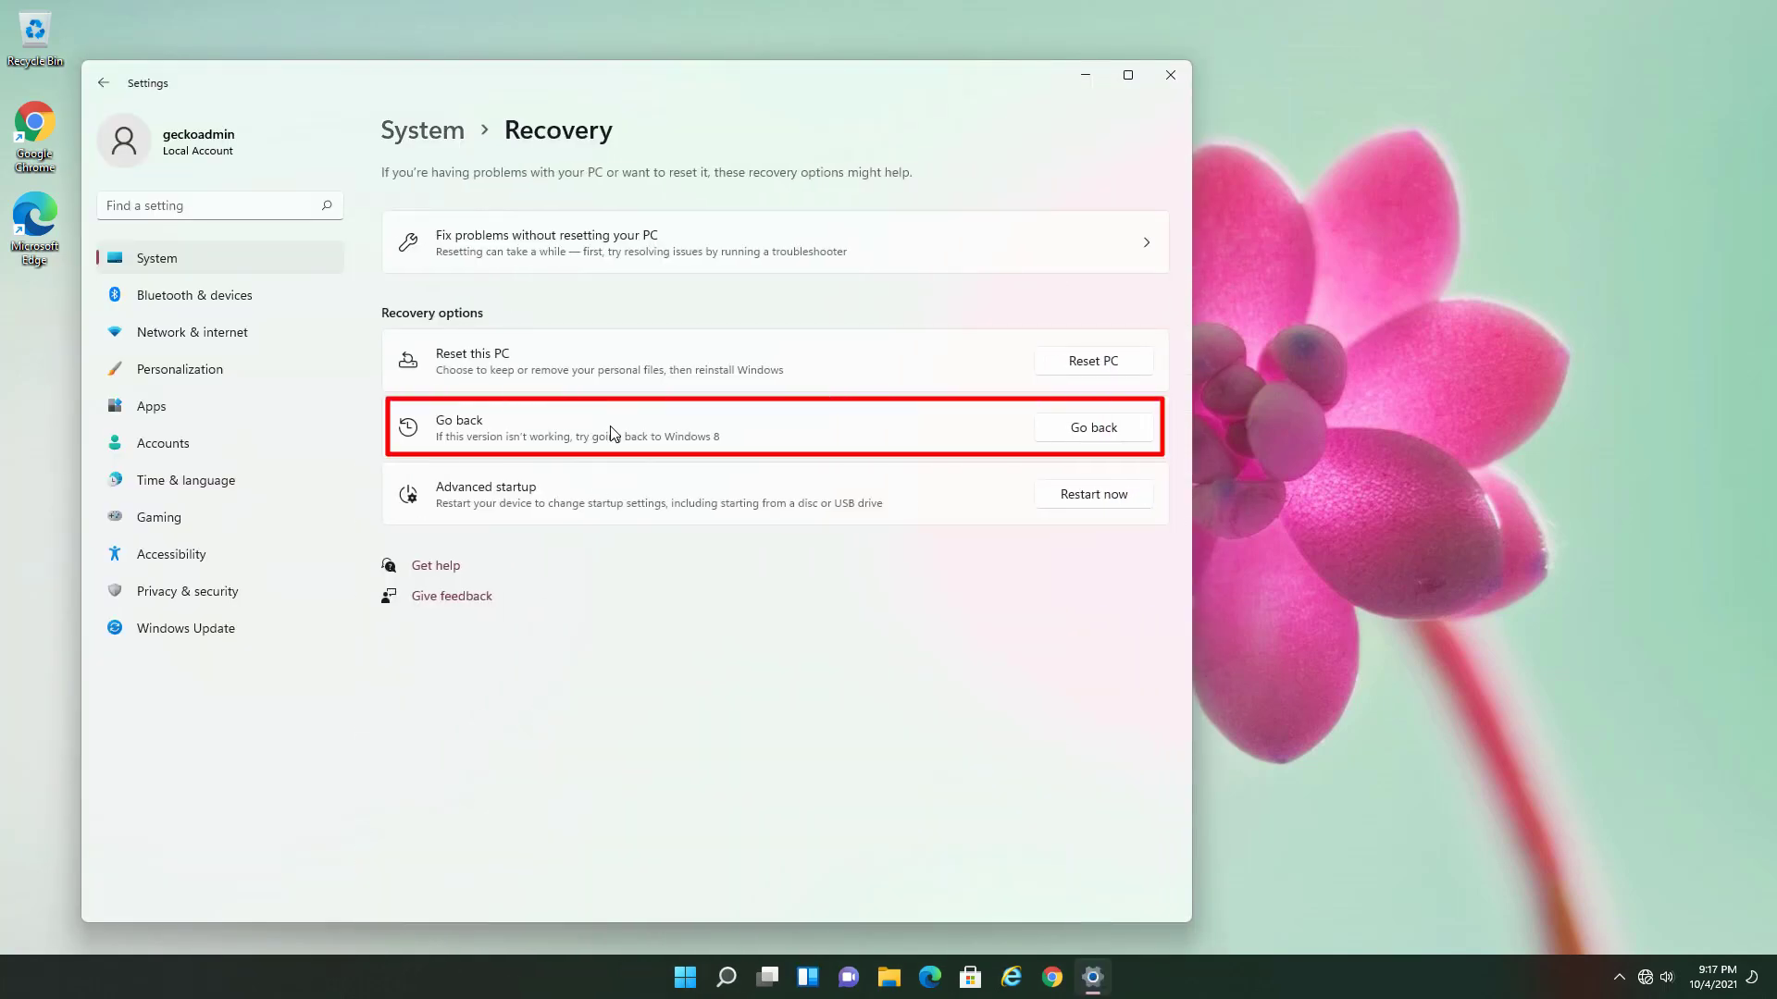
mouse_move(188, 257)
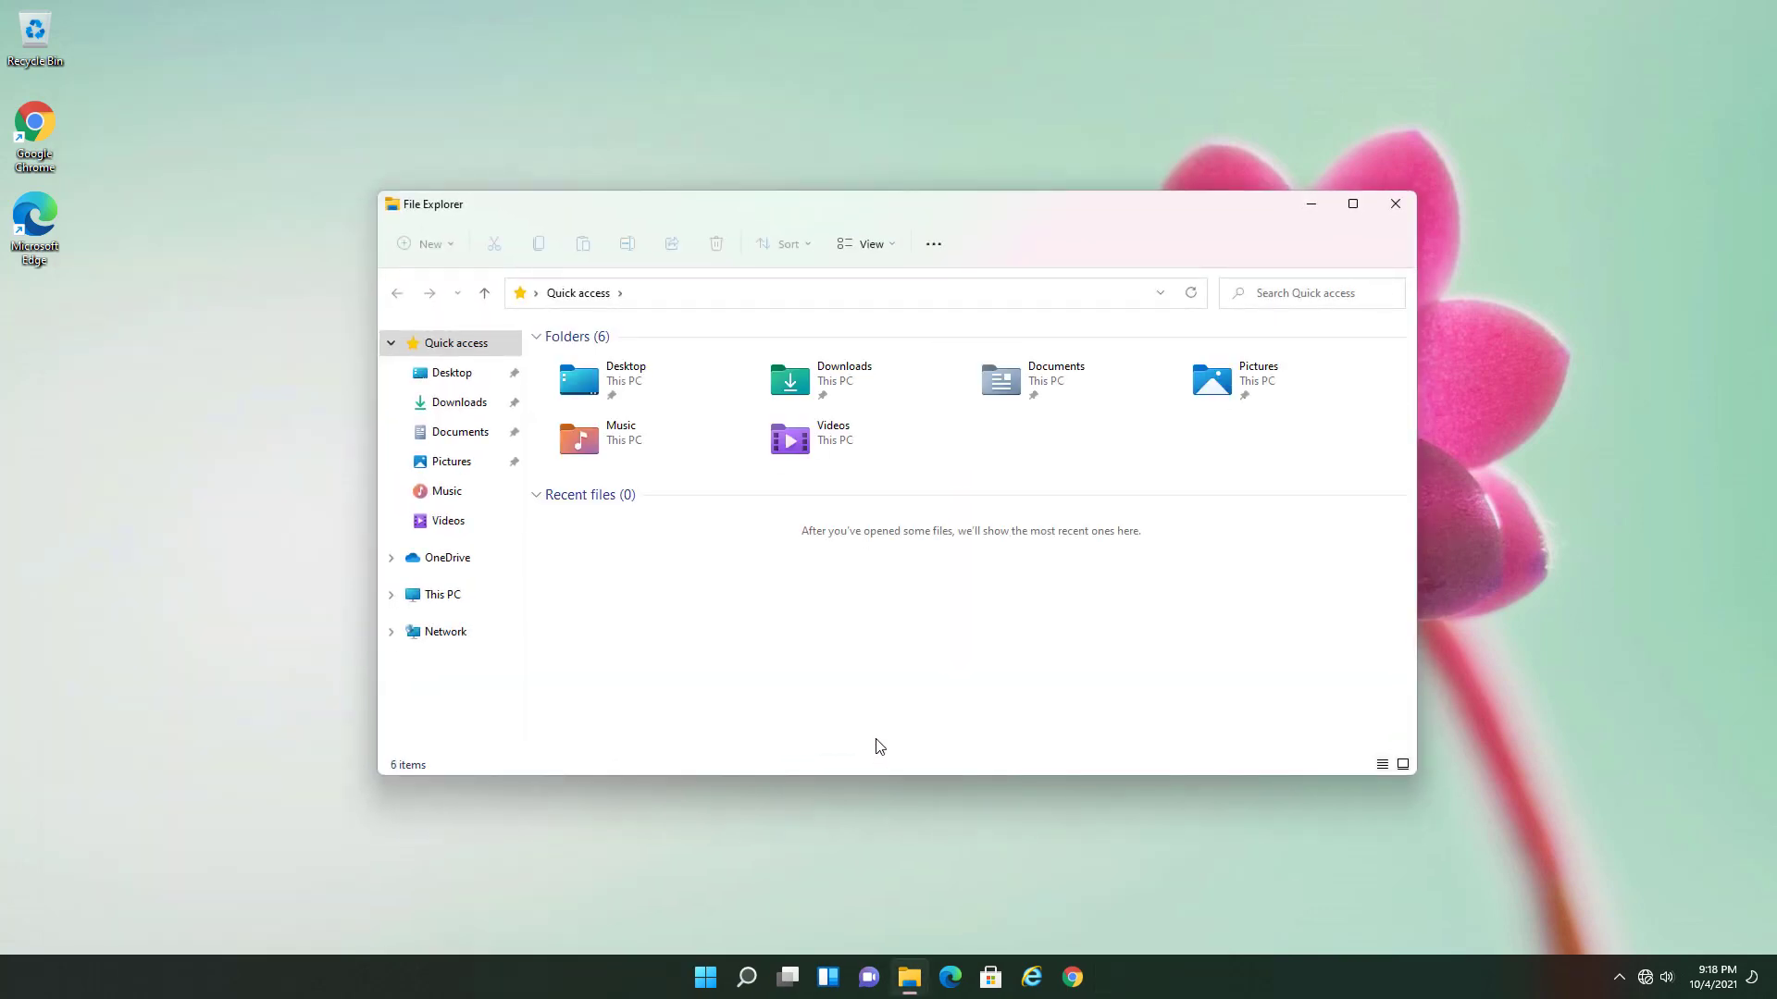
Browse This PC to Local Disk (C:) and highlight the Windows.old folder.
left_click(441, 594)
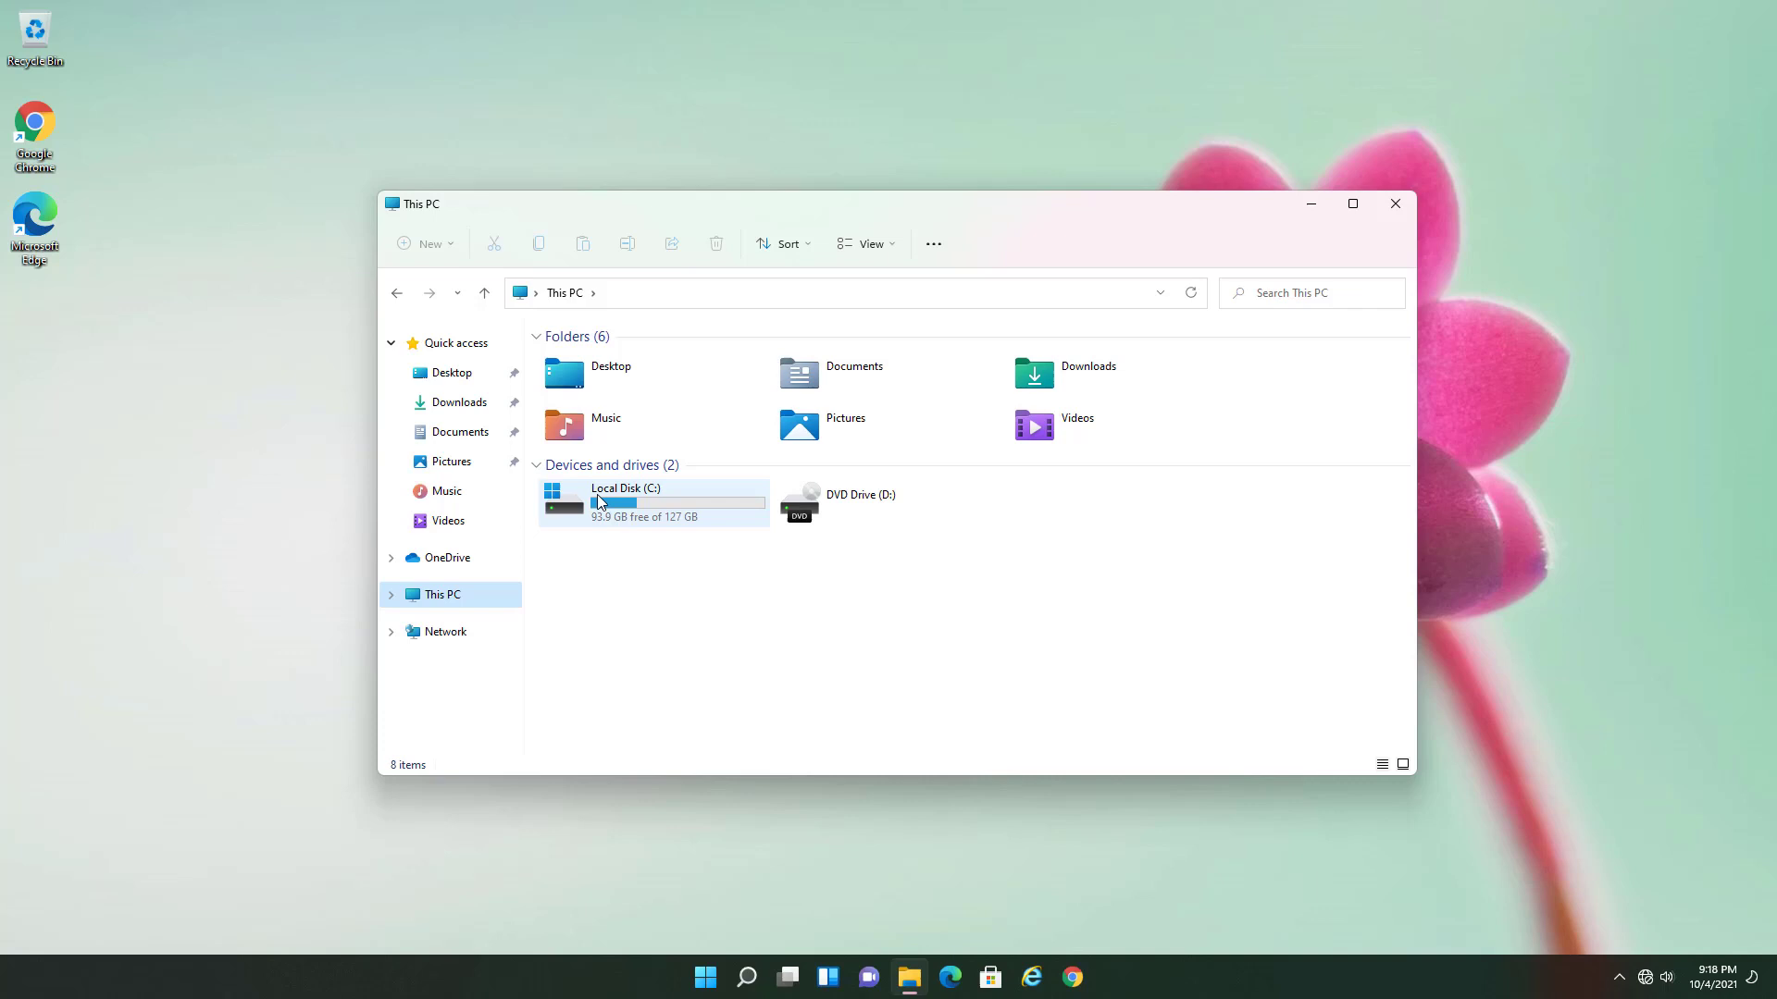
double_click(623, 501)
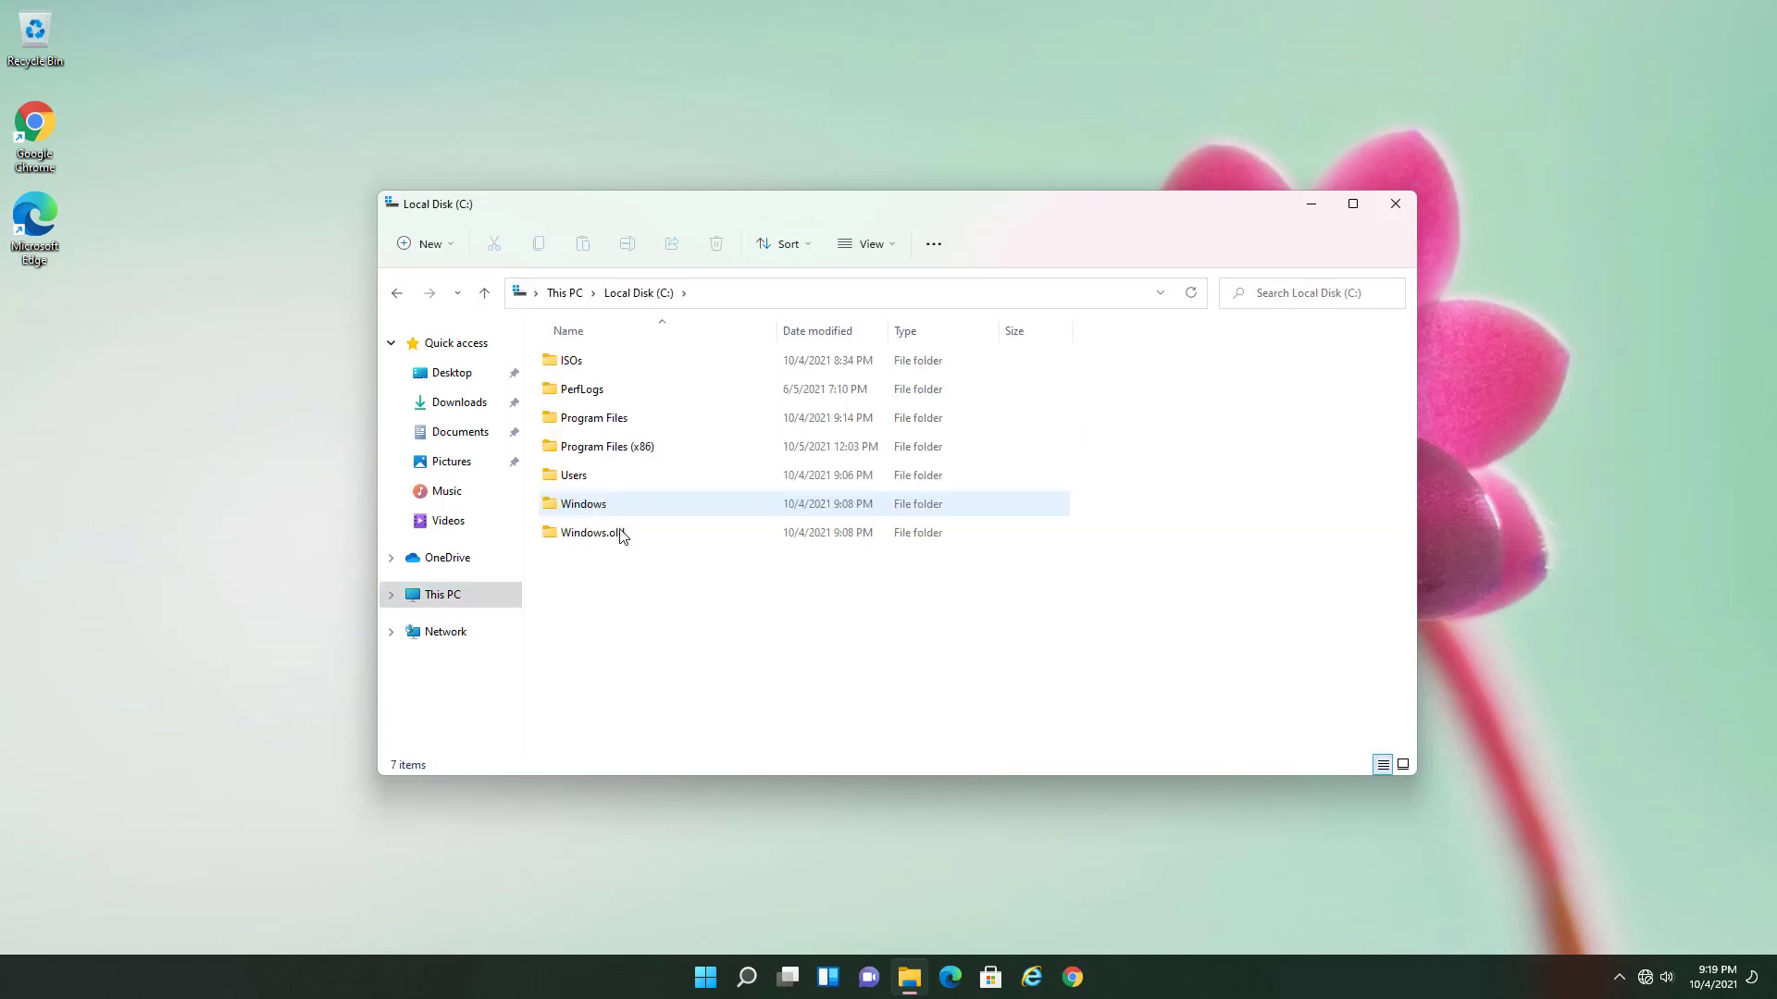
left_click(592, 533)
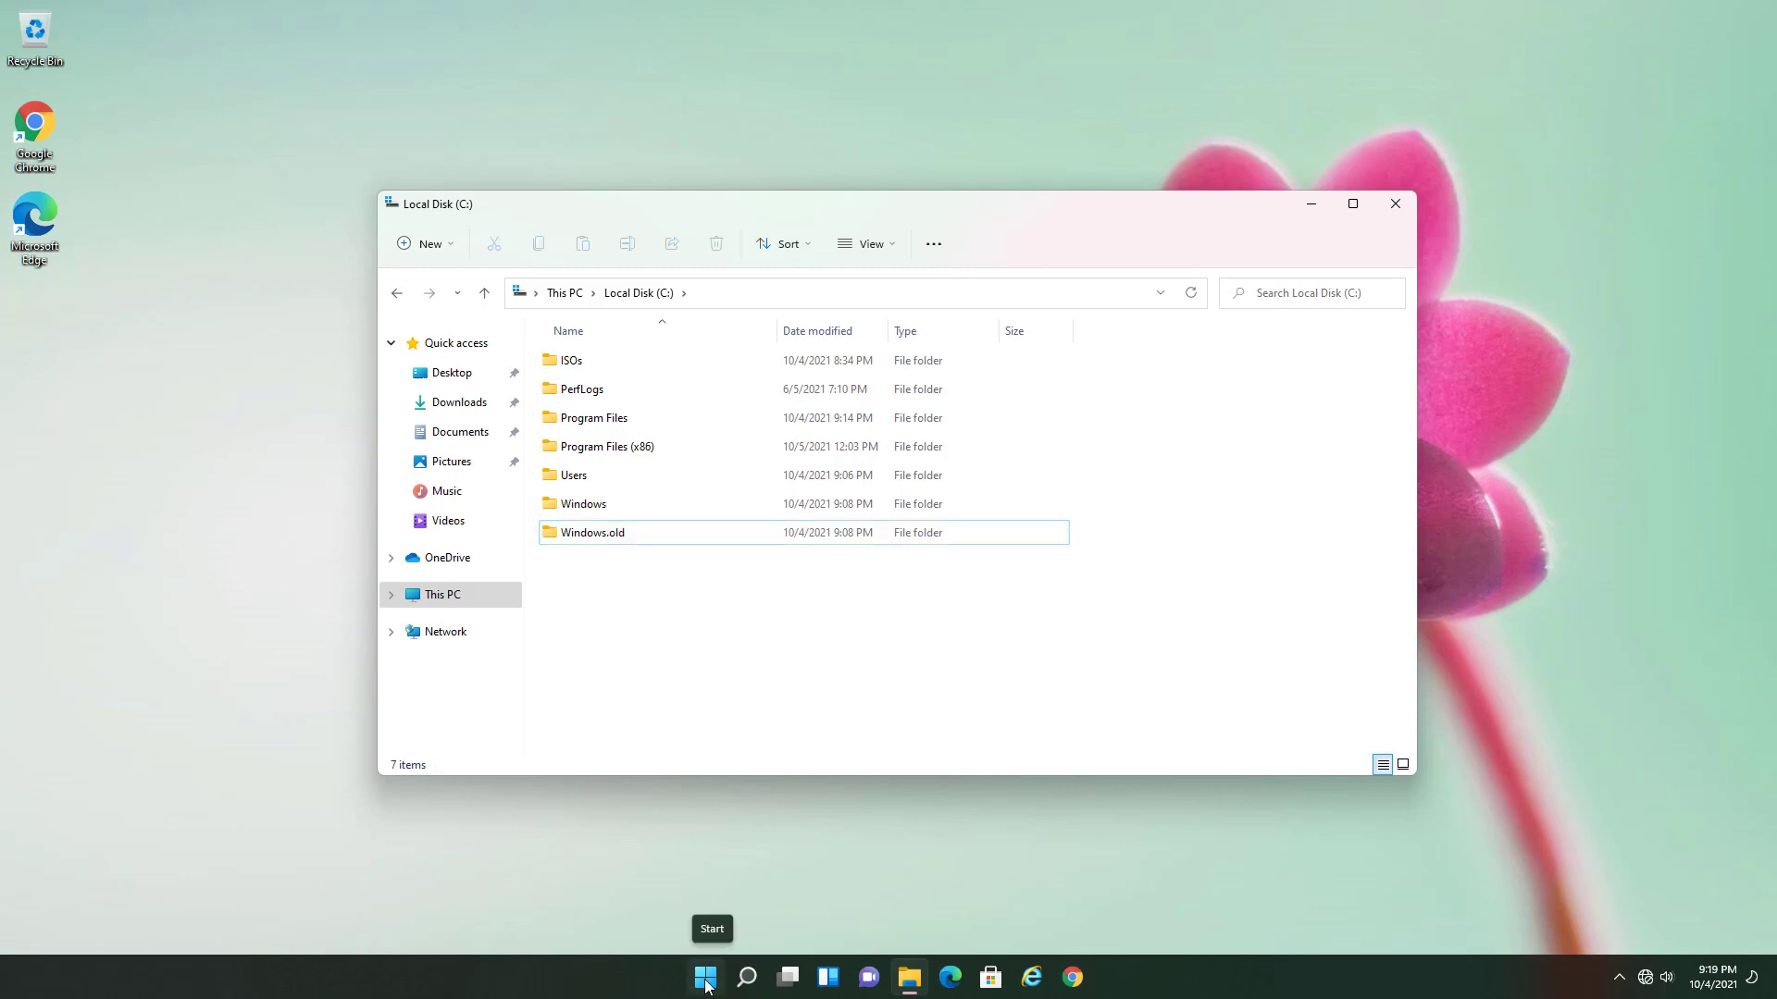
Run Disk Cleanup as administrator and mark Previous Windows installation(s), 13.3 GB, for deletion.
type("disk Cleanup")
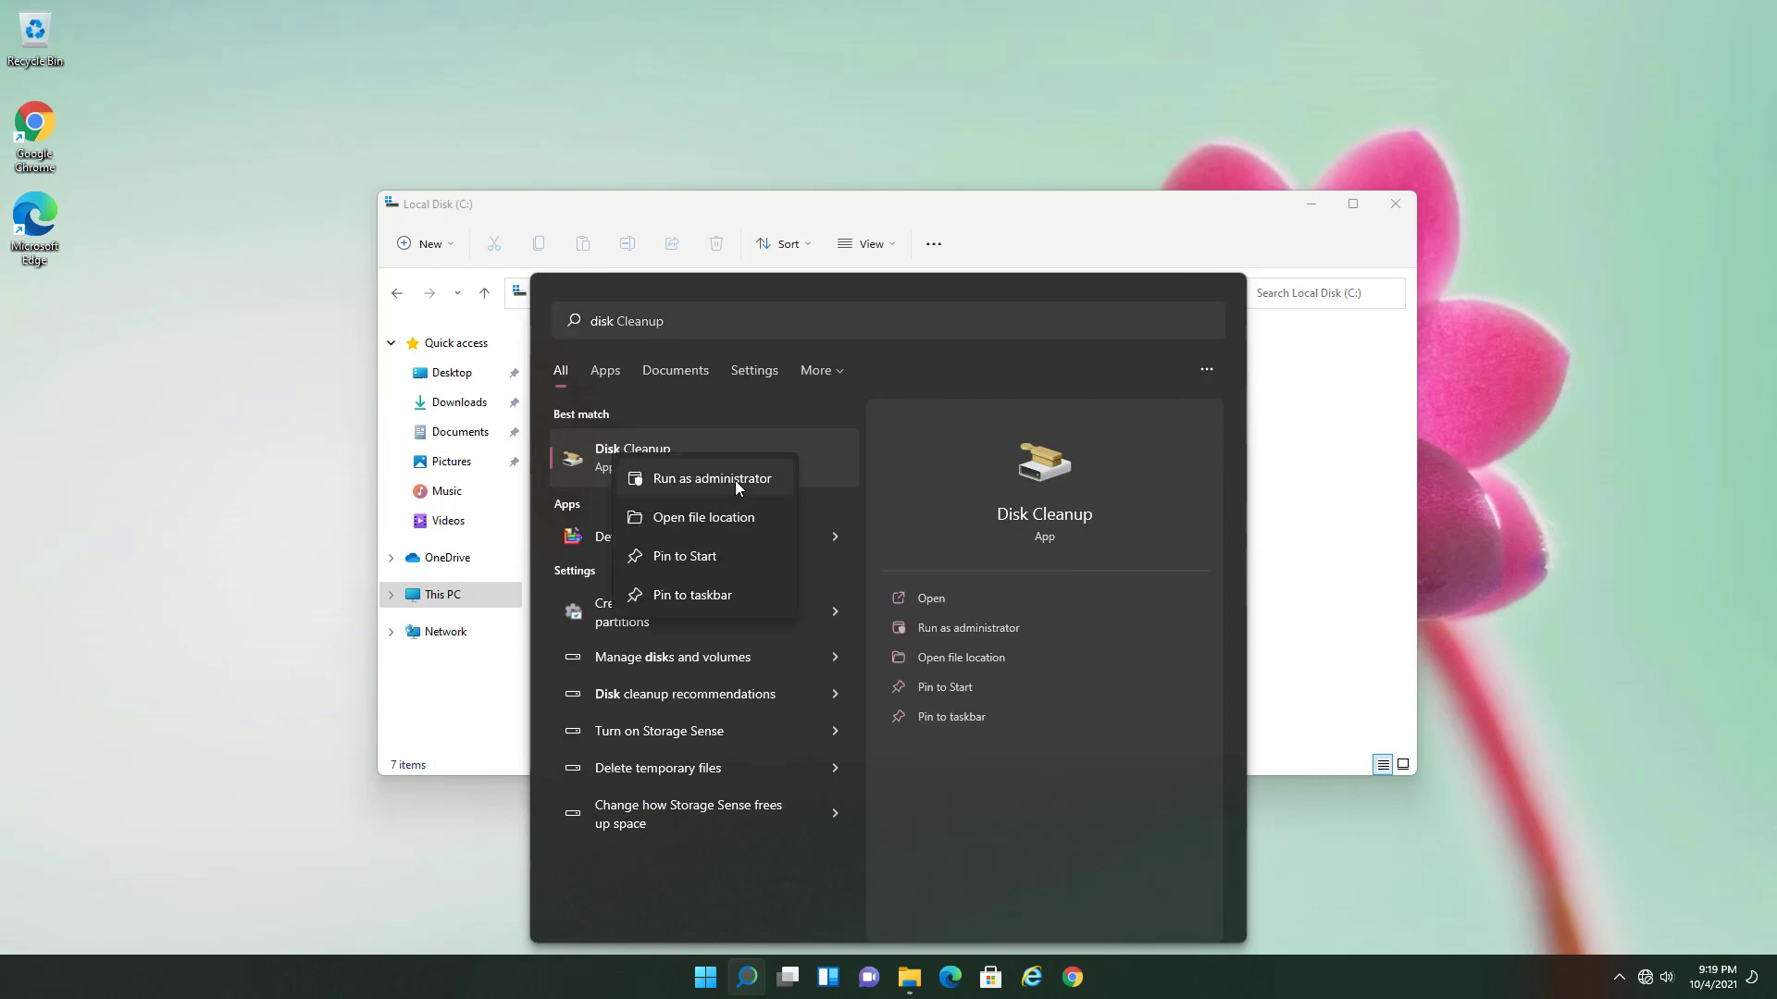
left_click(710, 477)
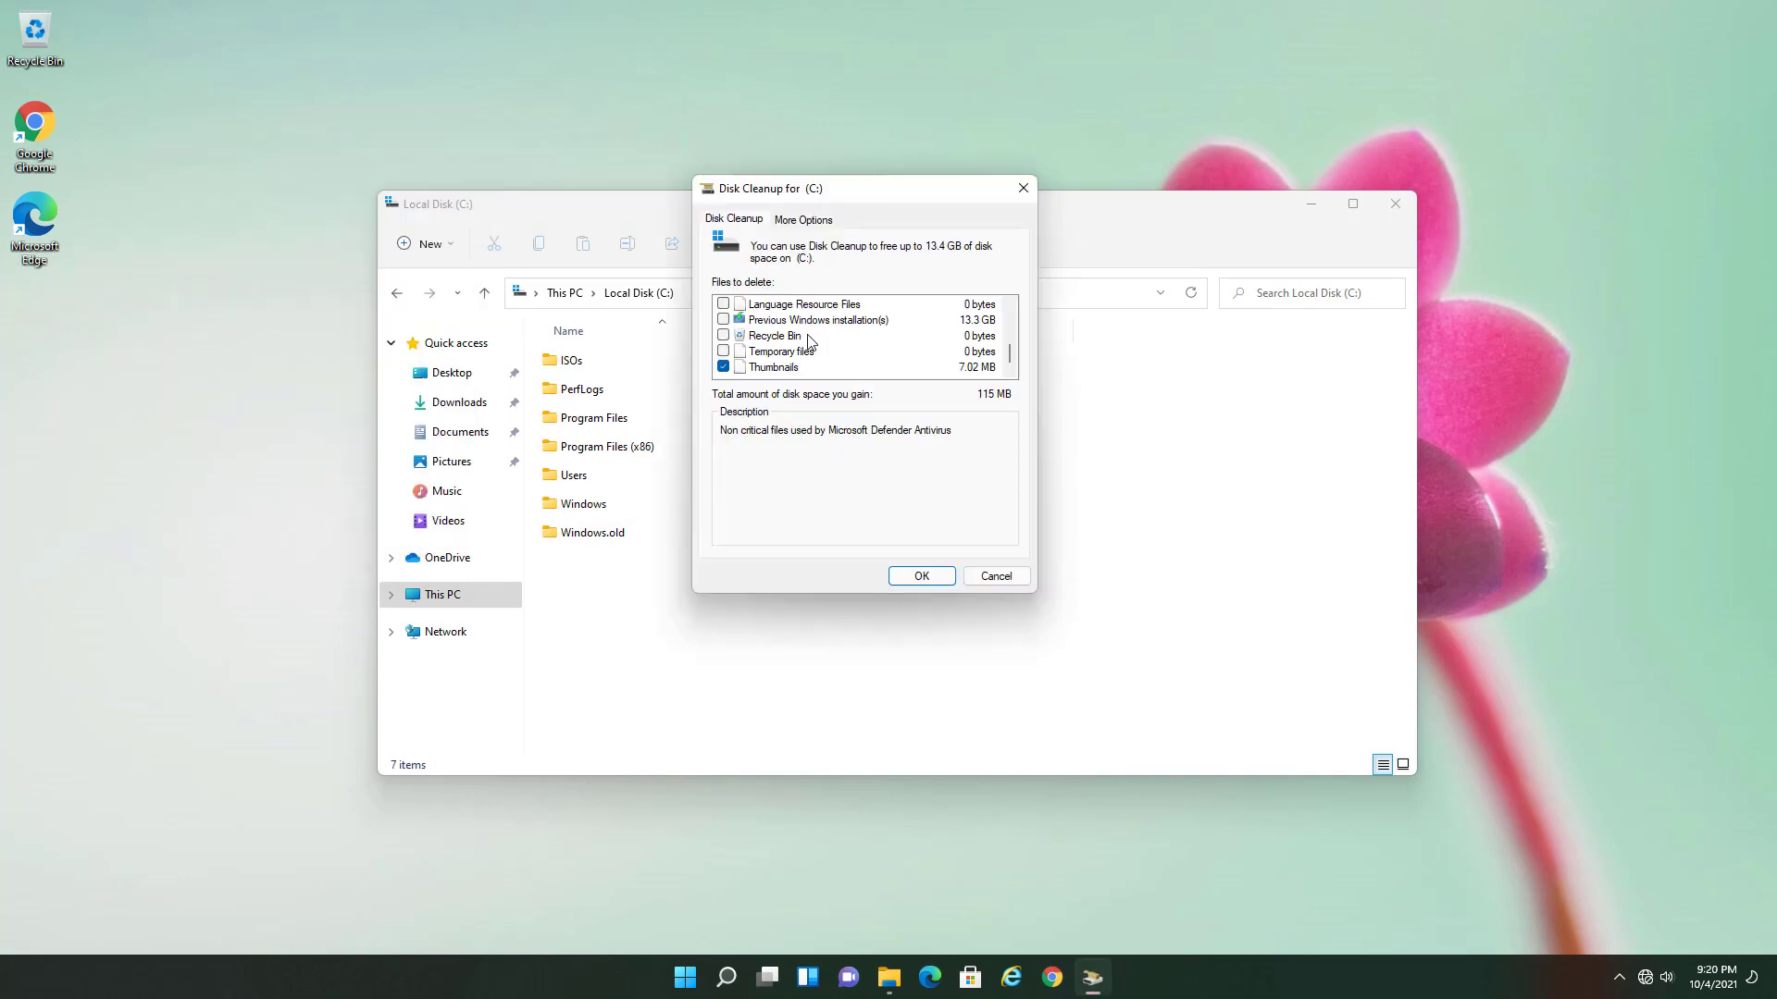
left_click(816, 320)
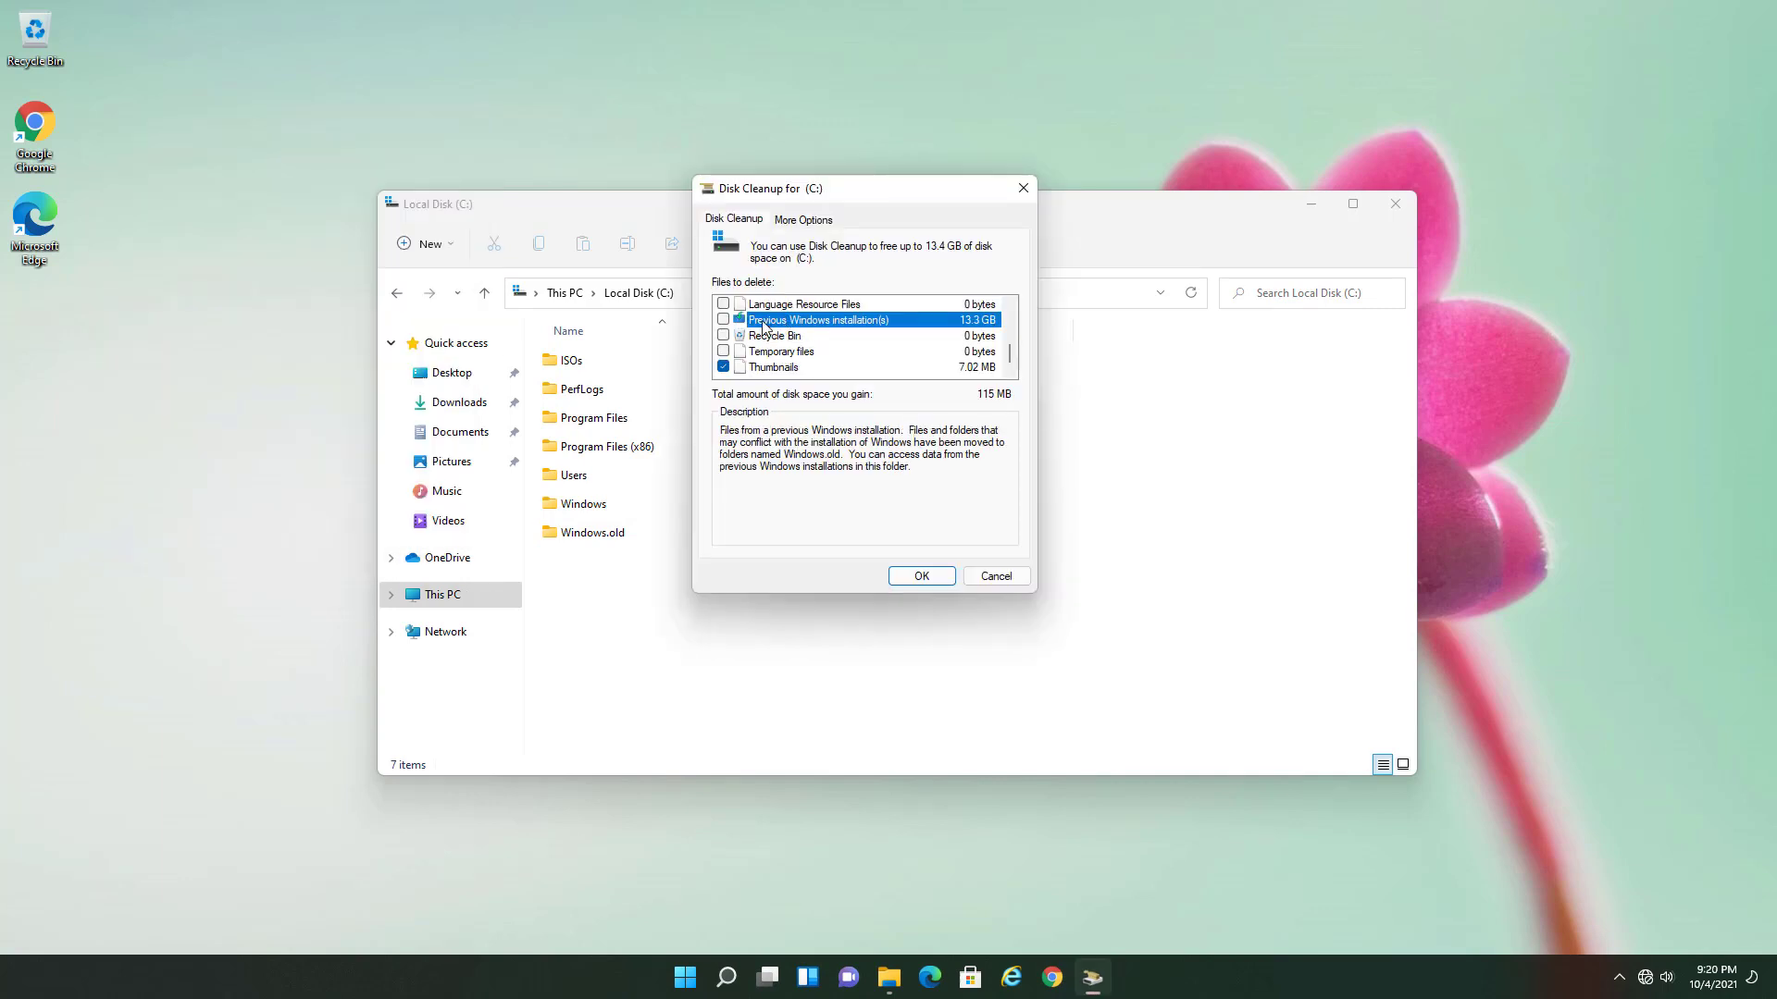
left_click(724, 320)
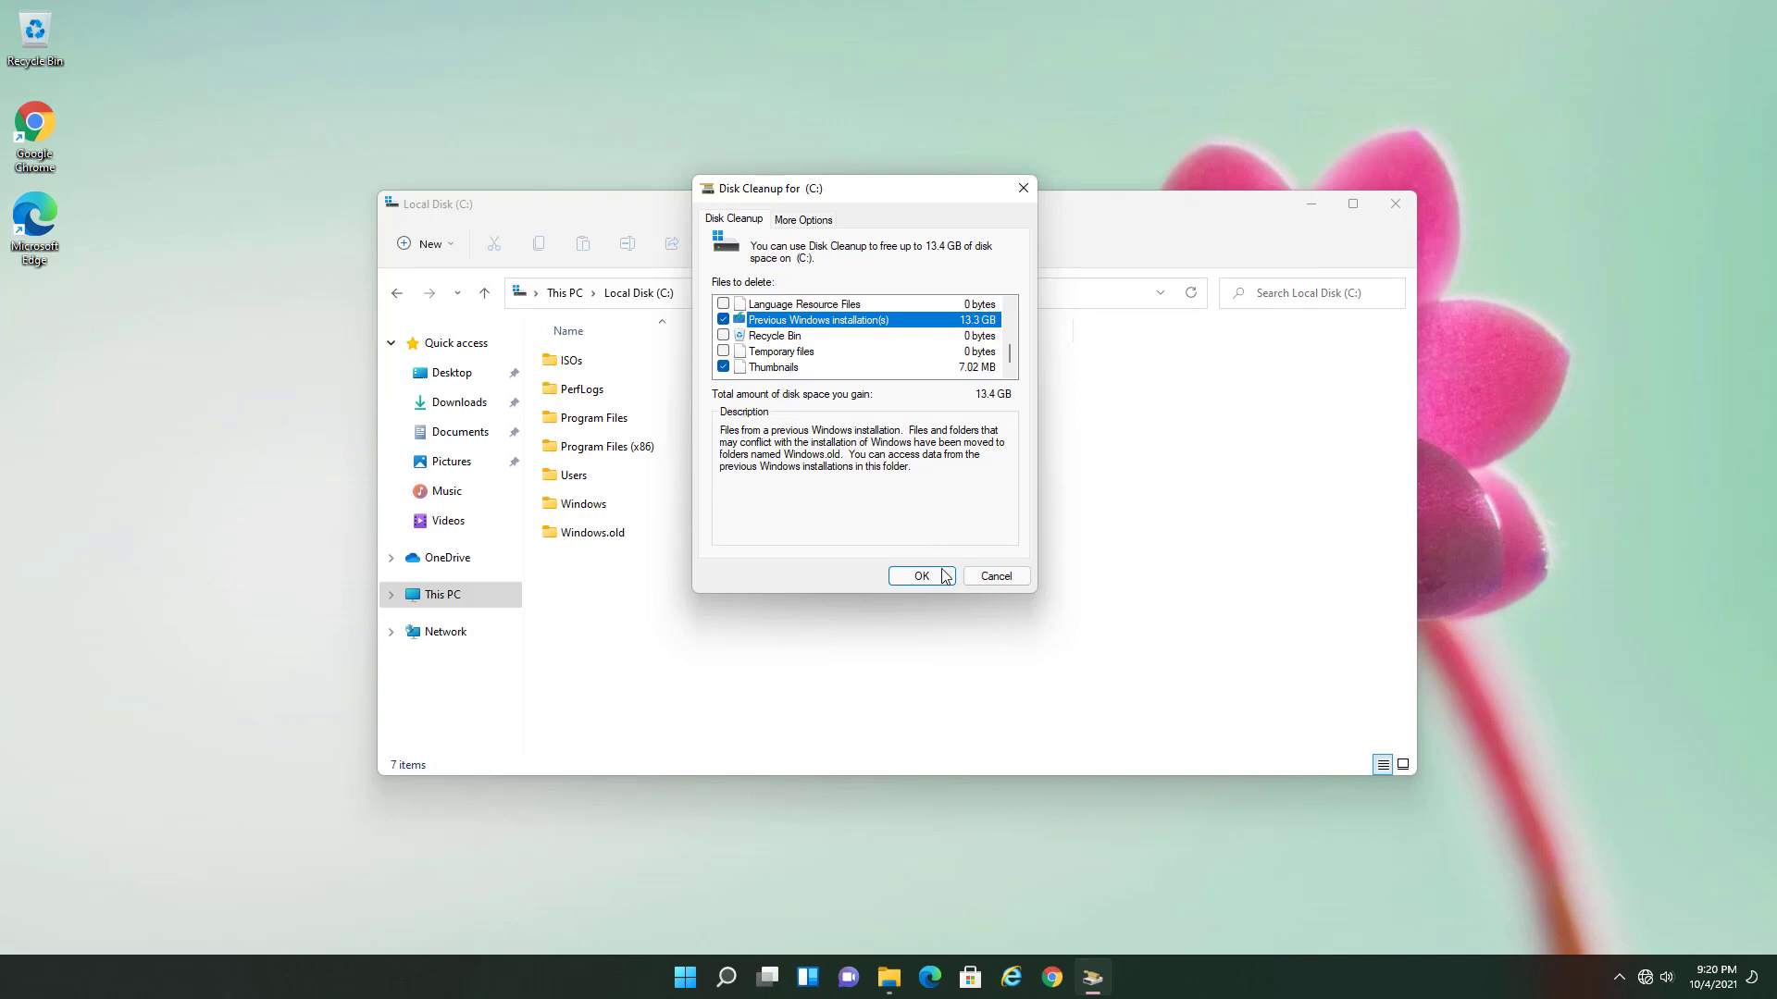
Delete the files, confirming permanent deletion and loss of the old Windows restore option.
left_click(920, 576)
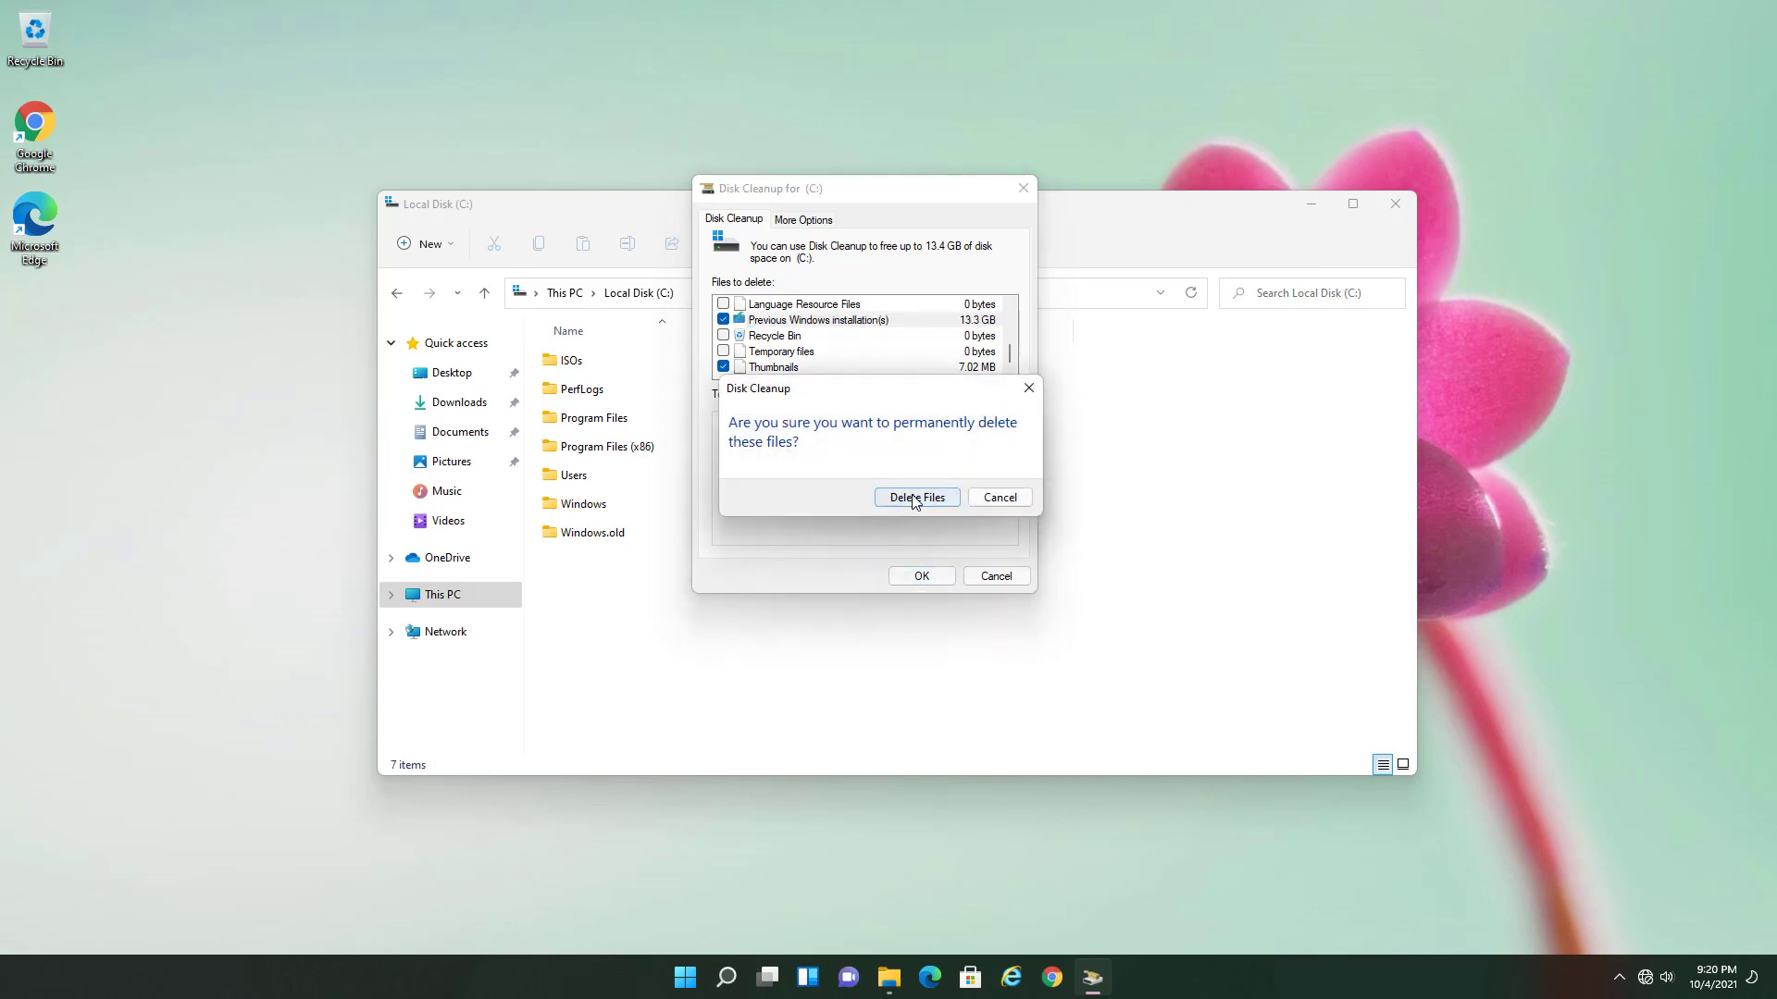
left_click(916, 498)
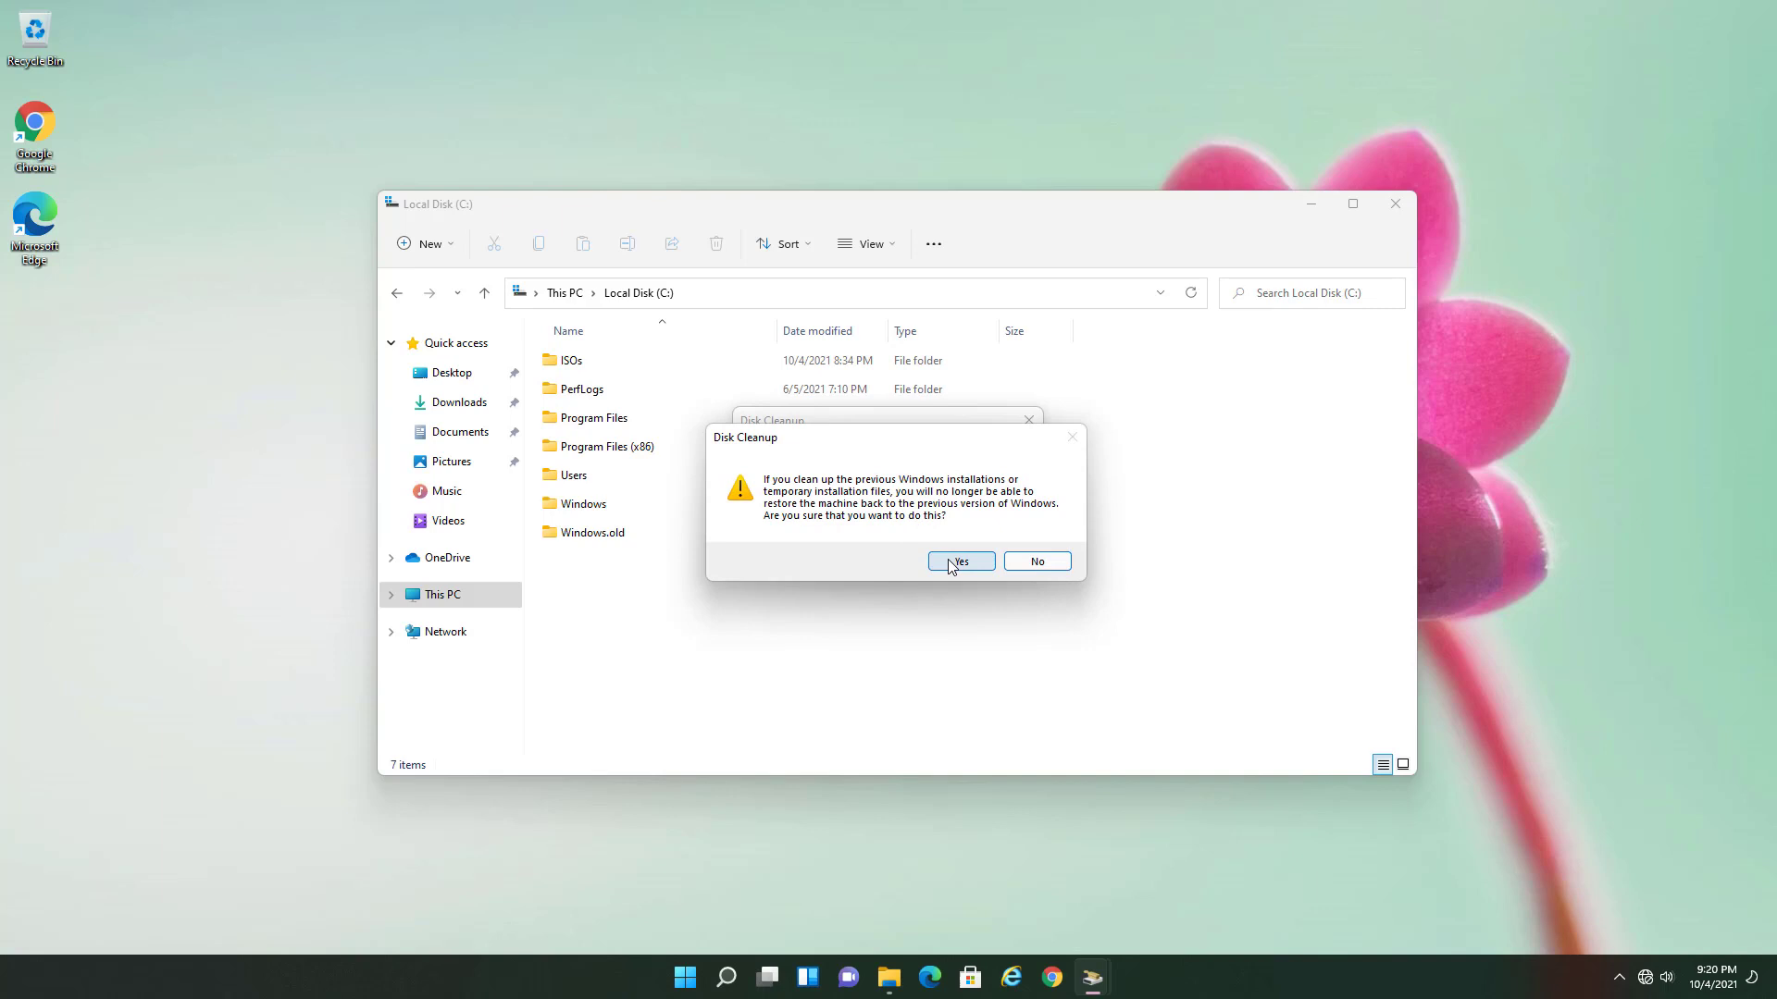
left_click(960, 561)
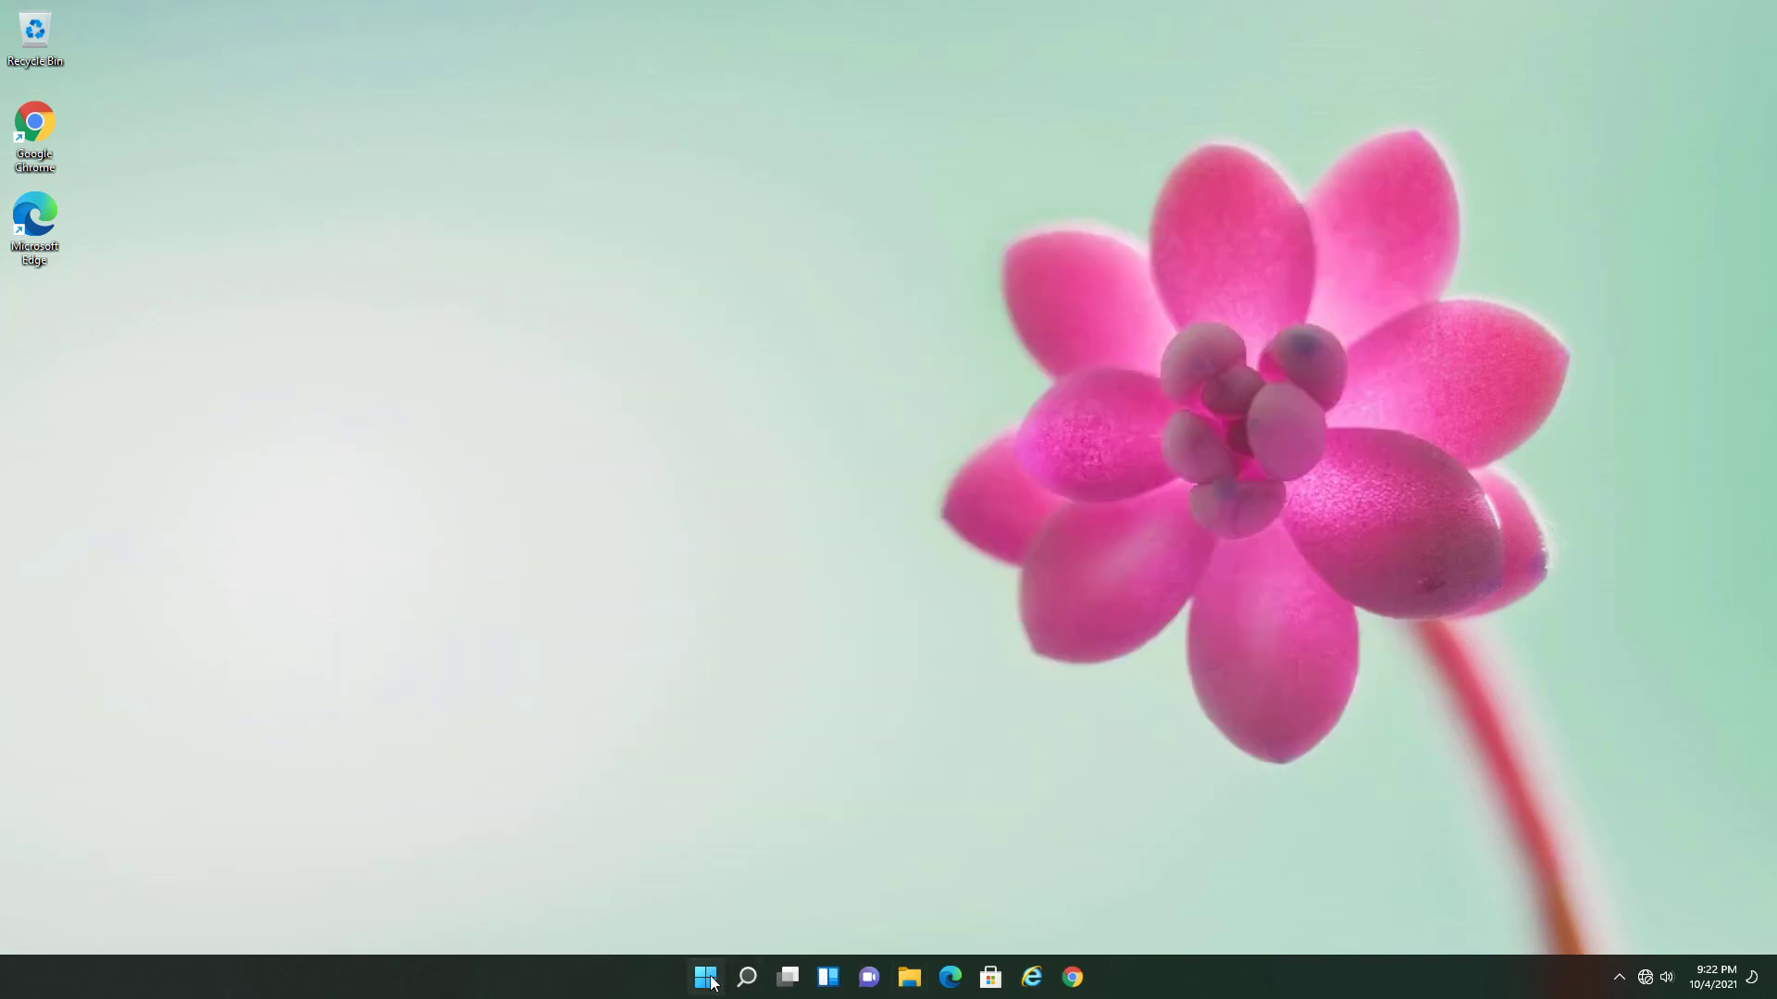
Search Start for winver to check the installed Windows version.
type("winver")
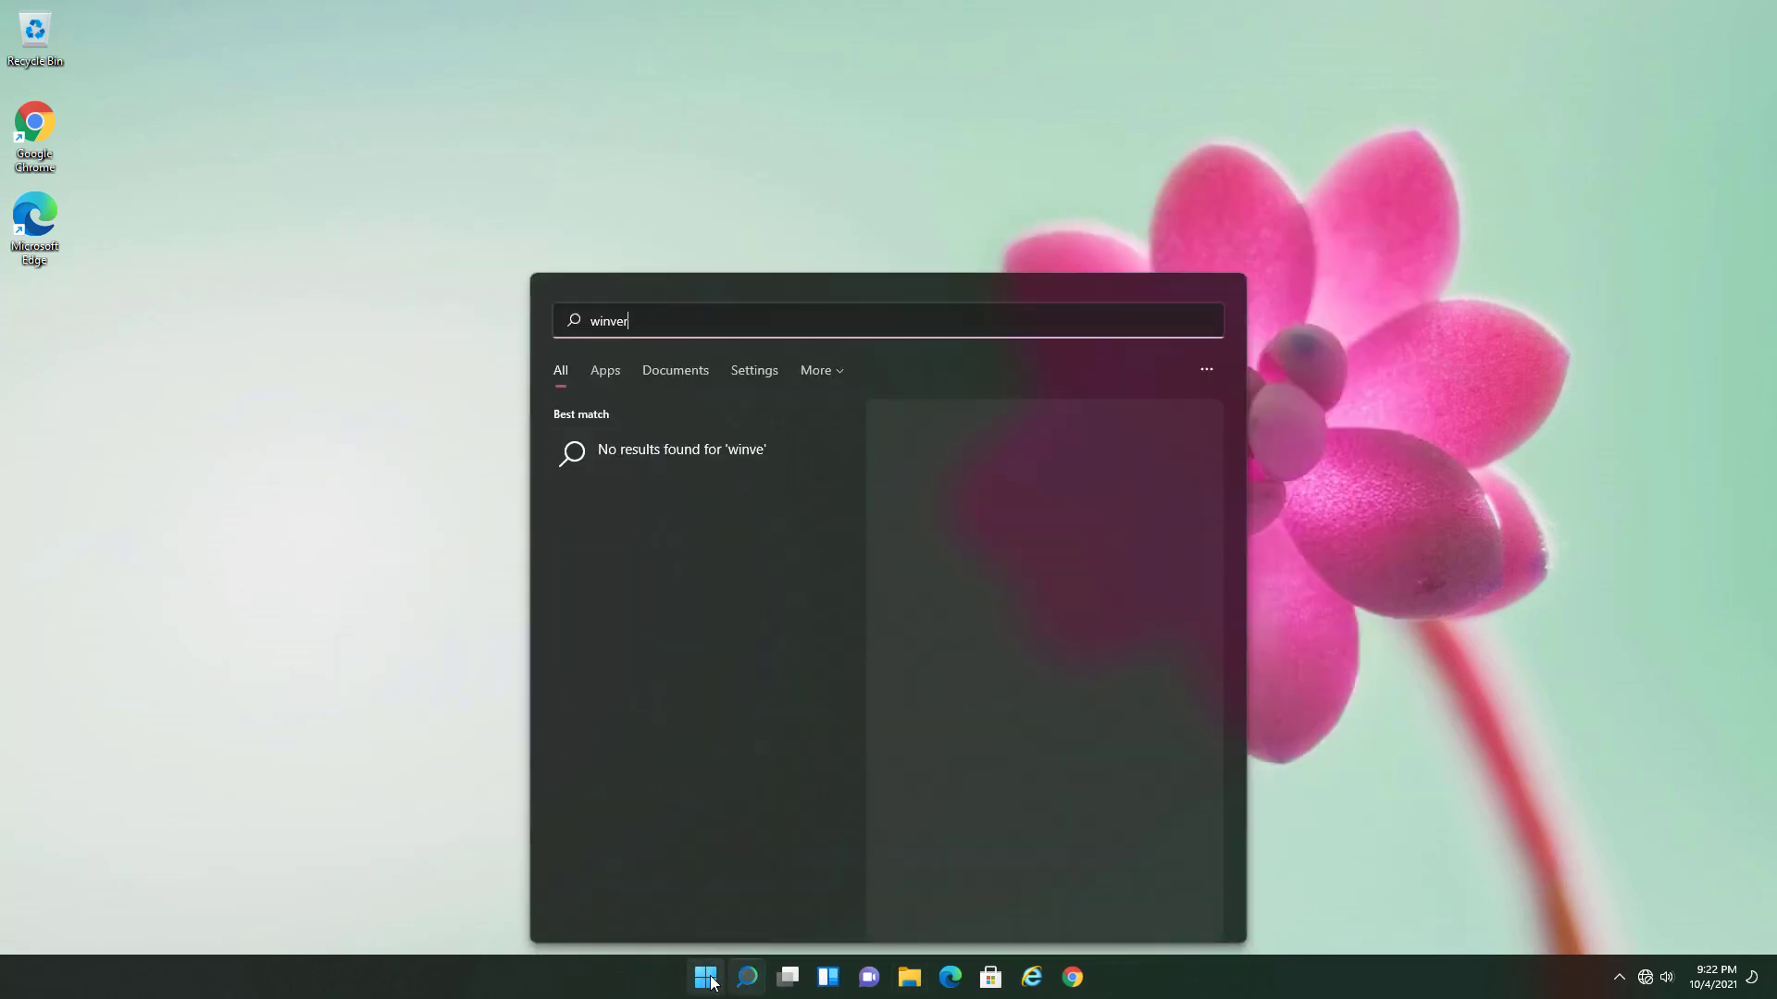